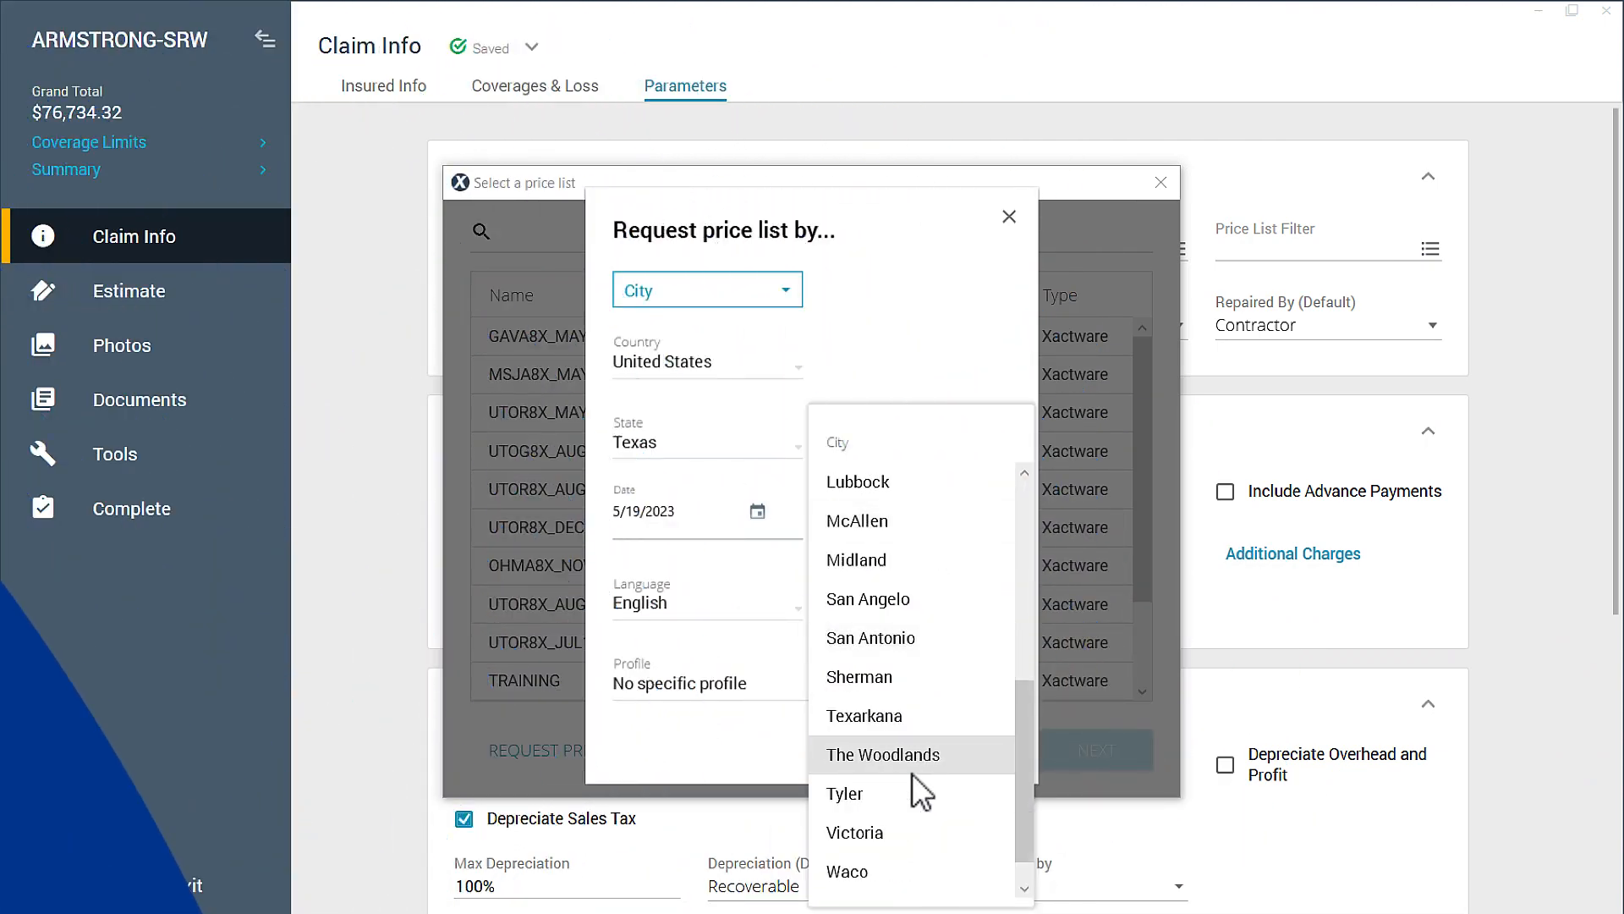
Download the Waco, Texas price list, confirming the 24-city request
click(846, 871)
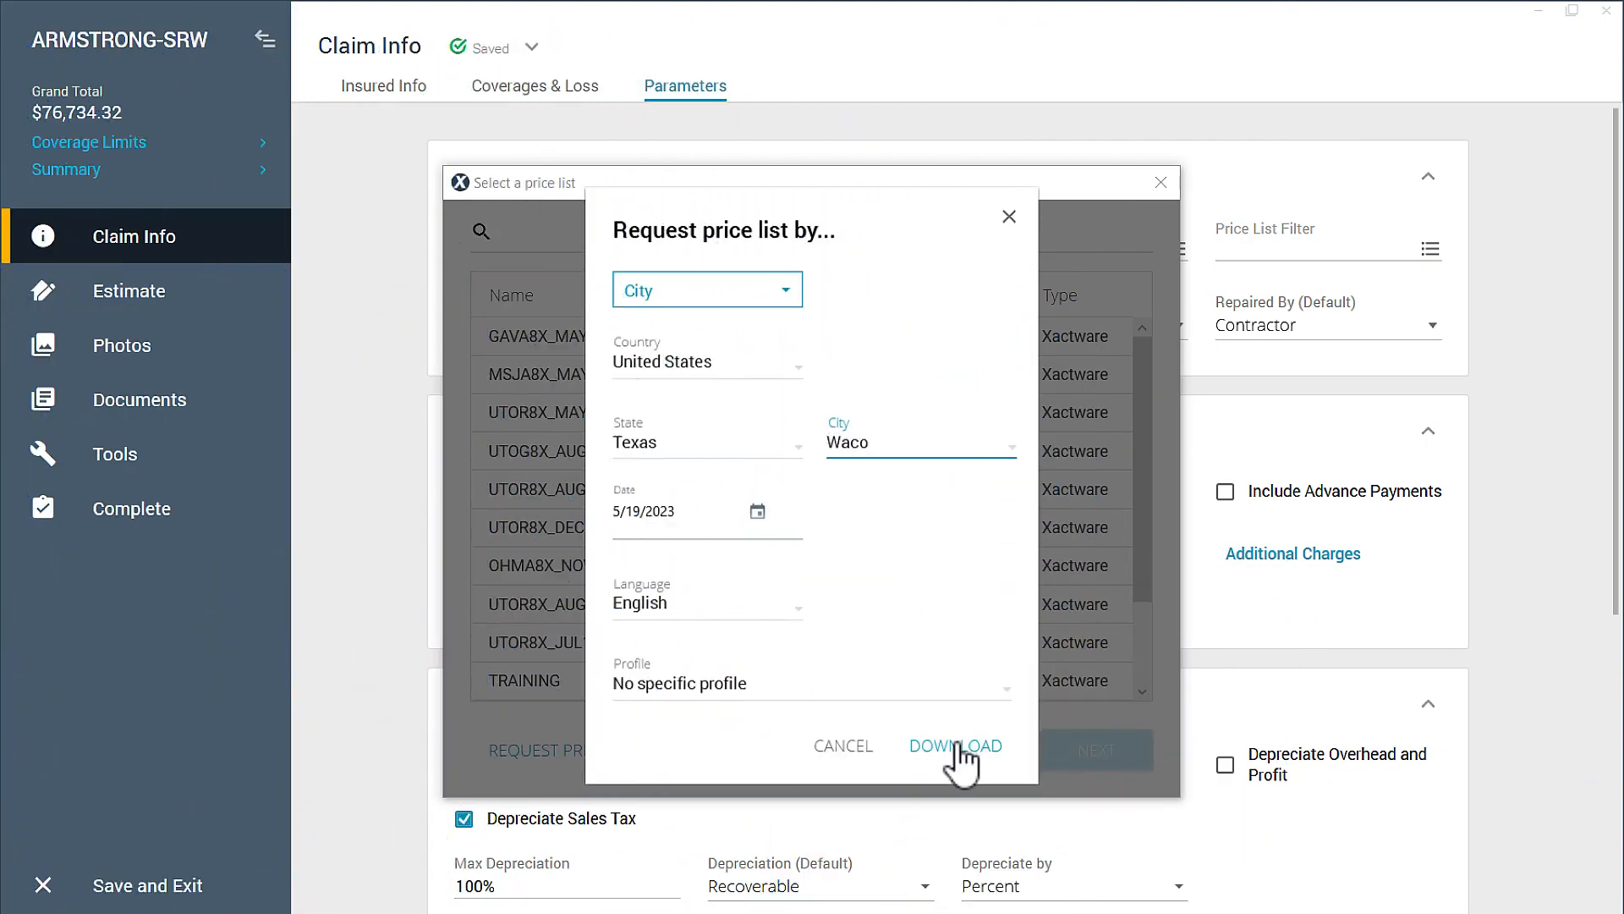
click(954, 746)
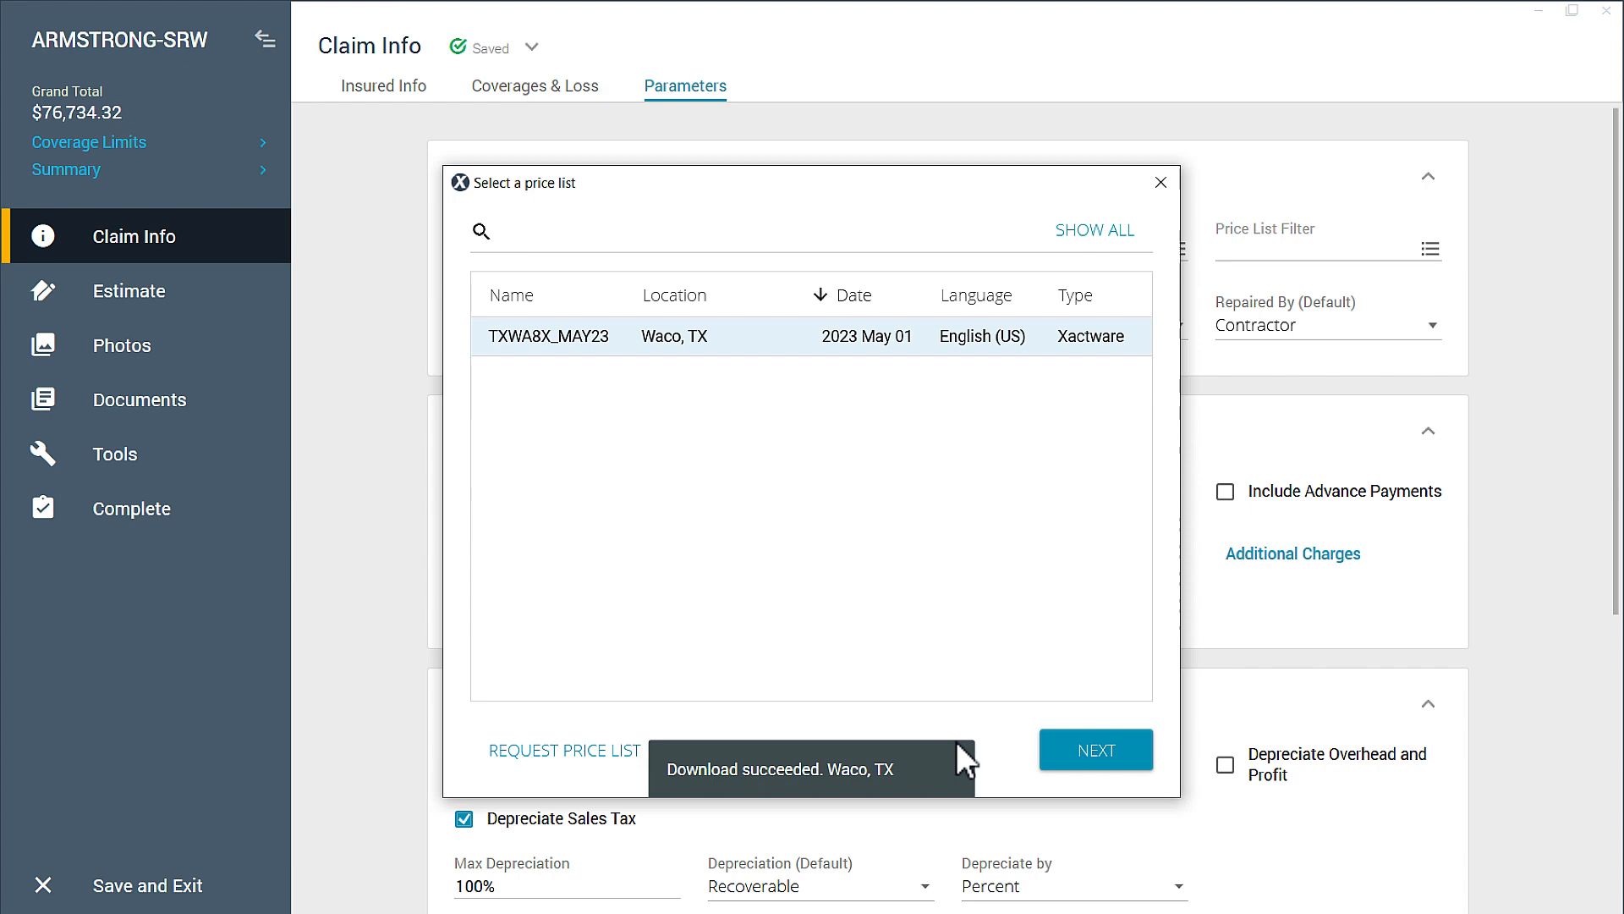
mouse_move(1096, 749)
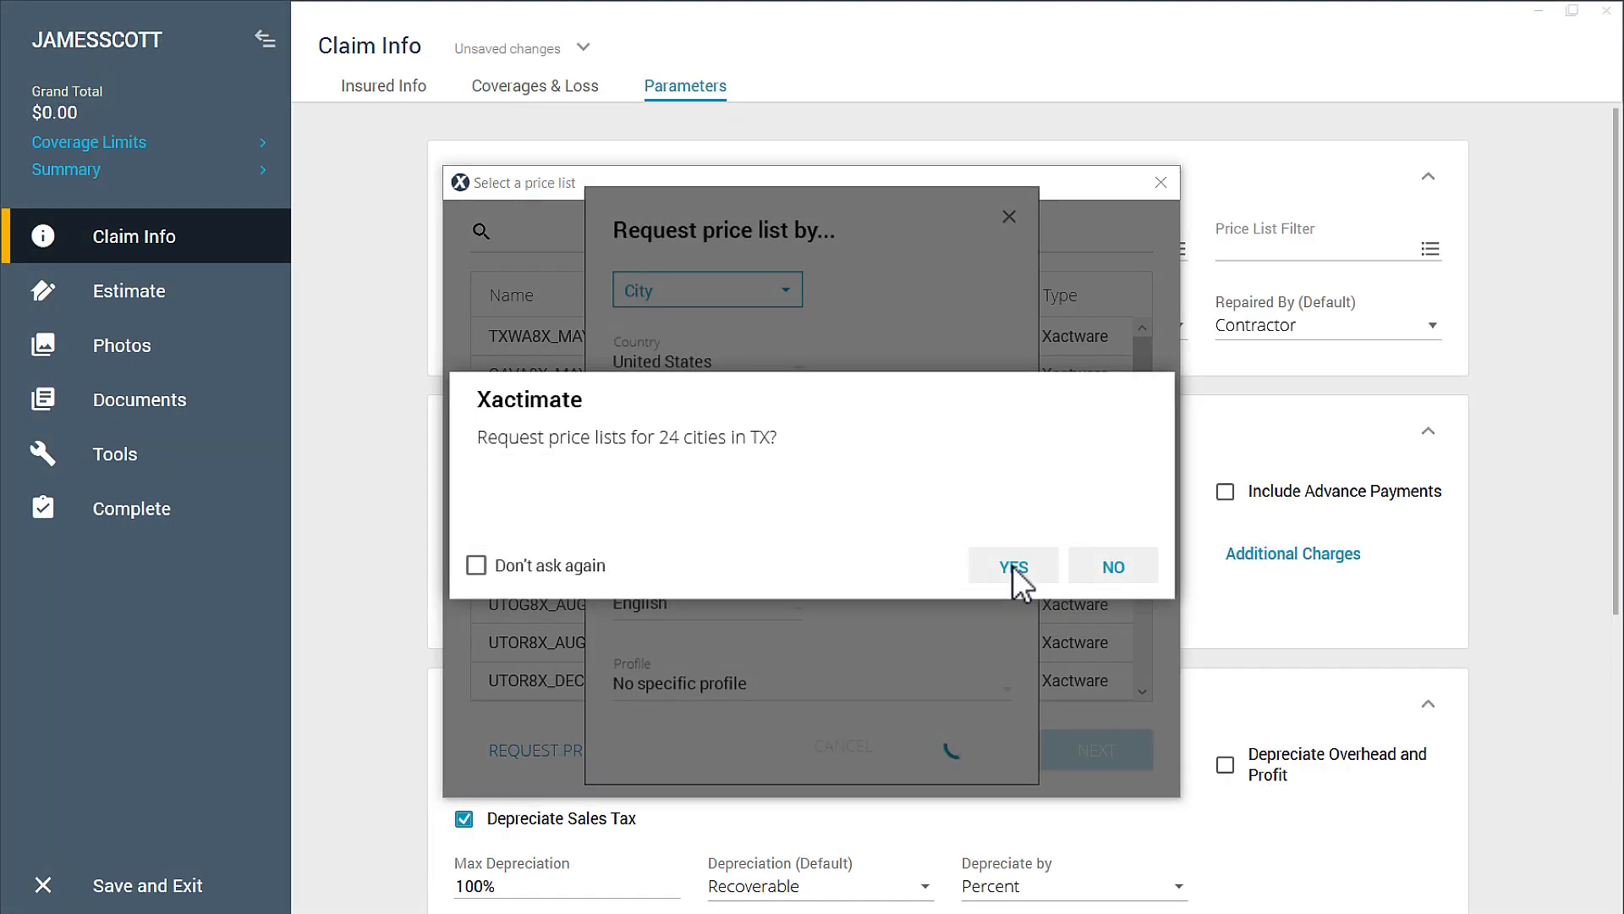
click(1011, 566)
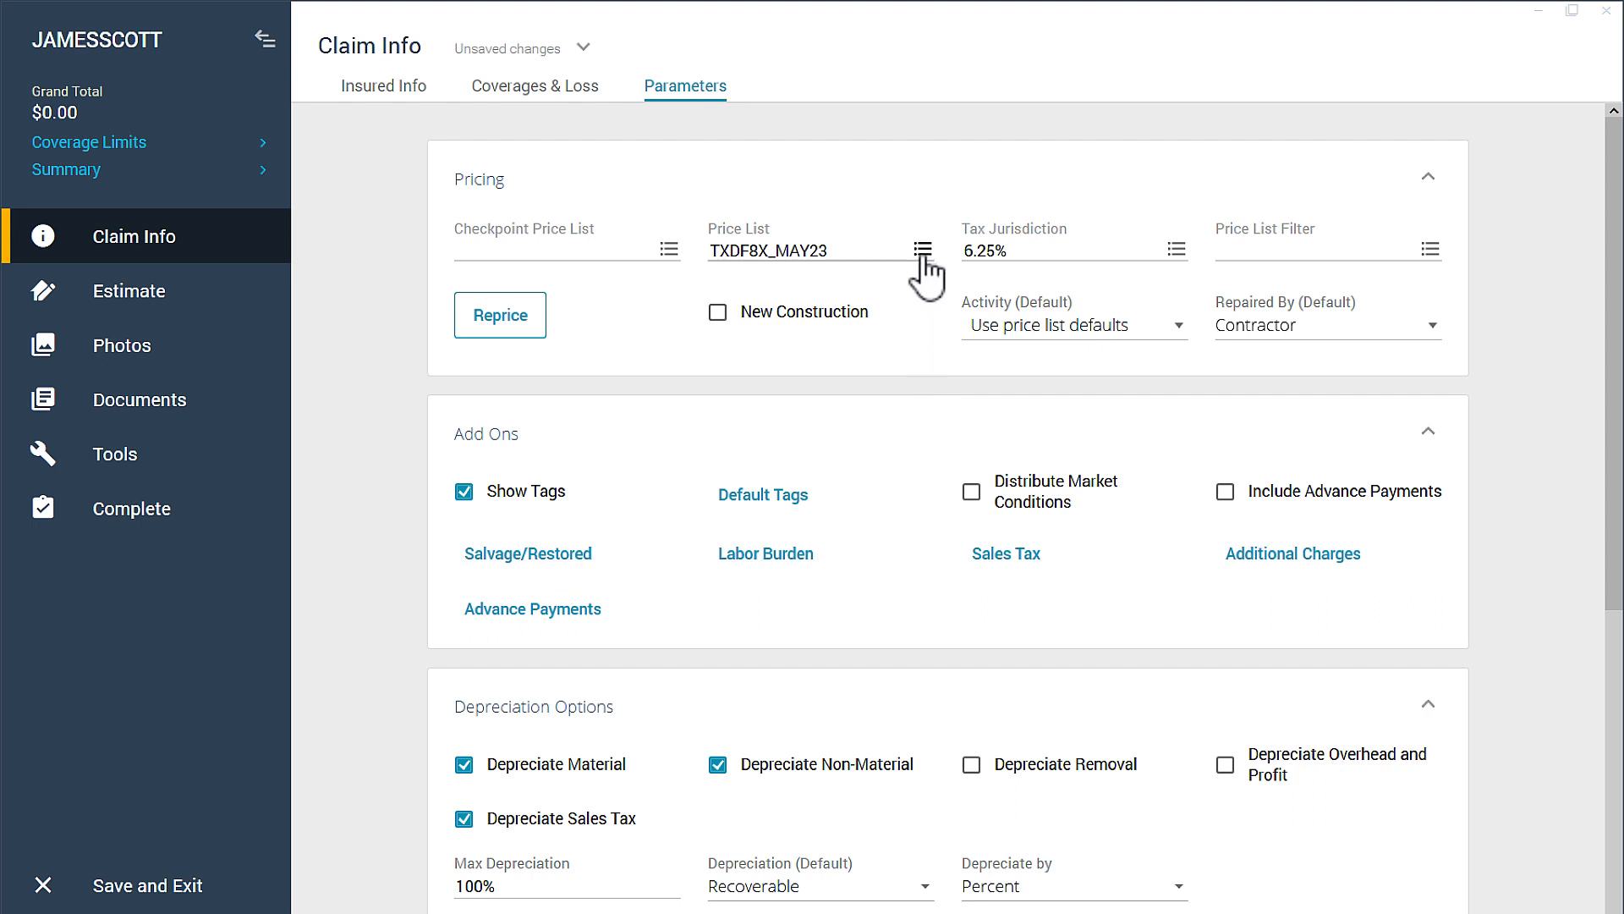
Open the Select a price list window and start a new price list request
click(922, 249)
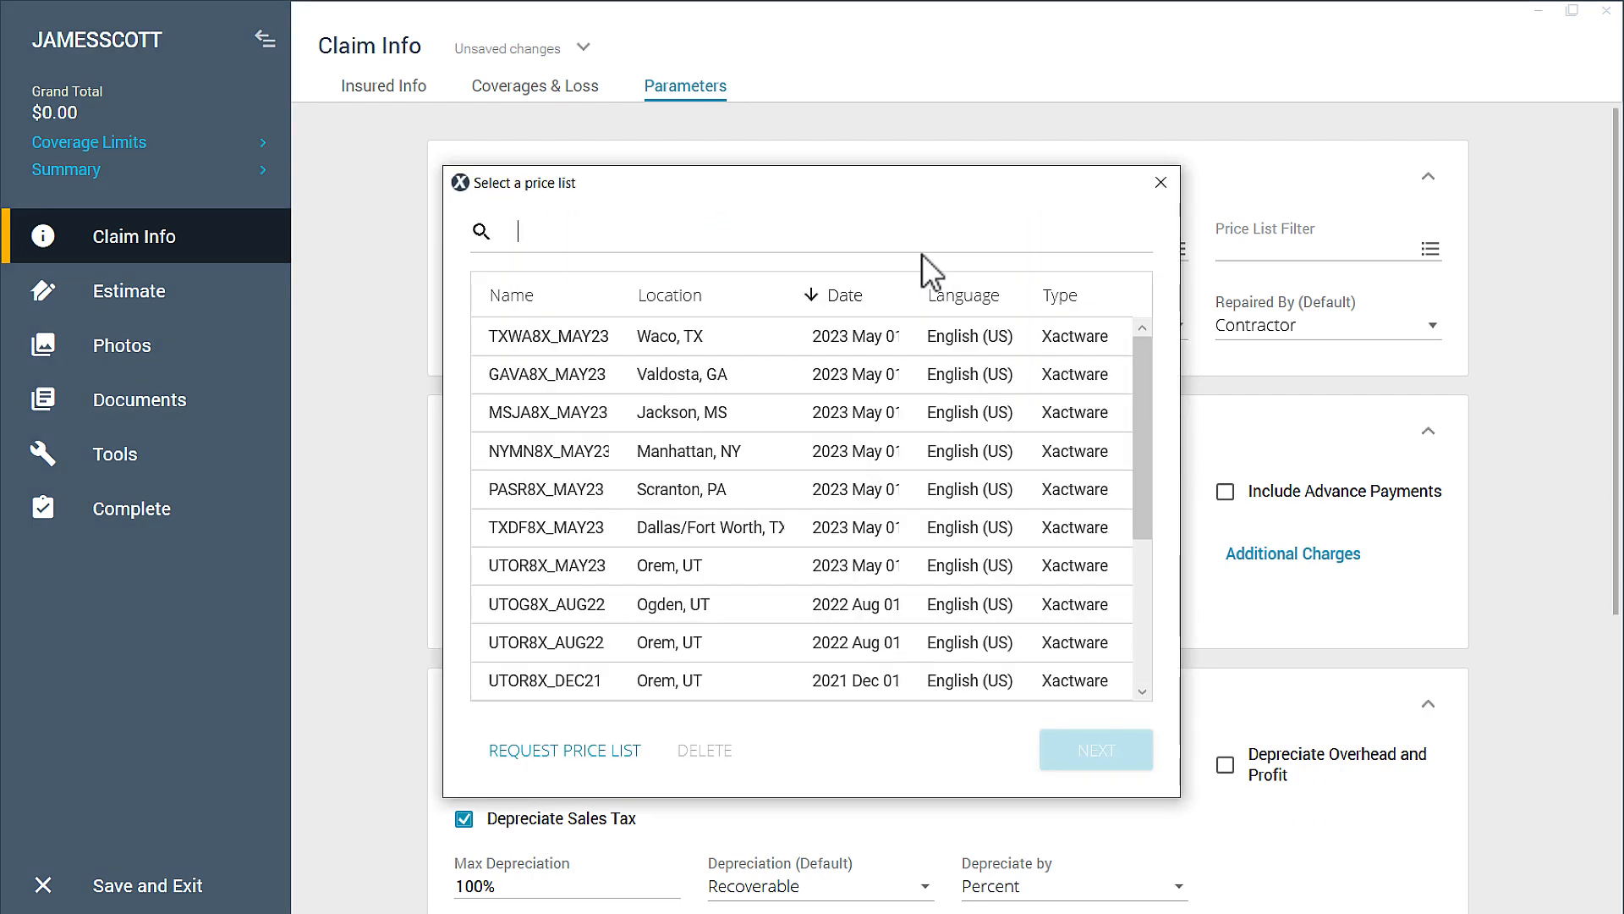
mouse_move(629, 712)
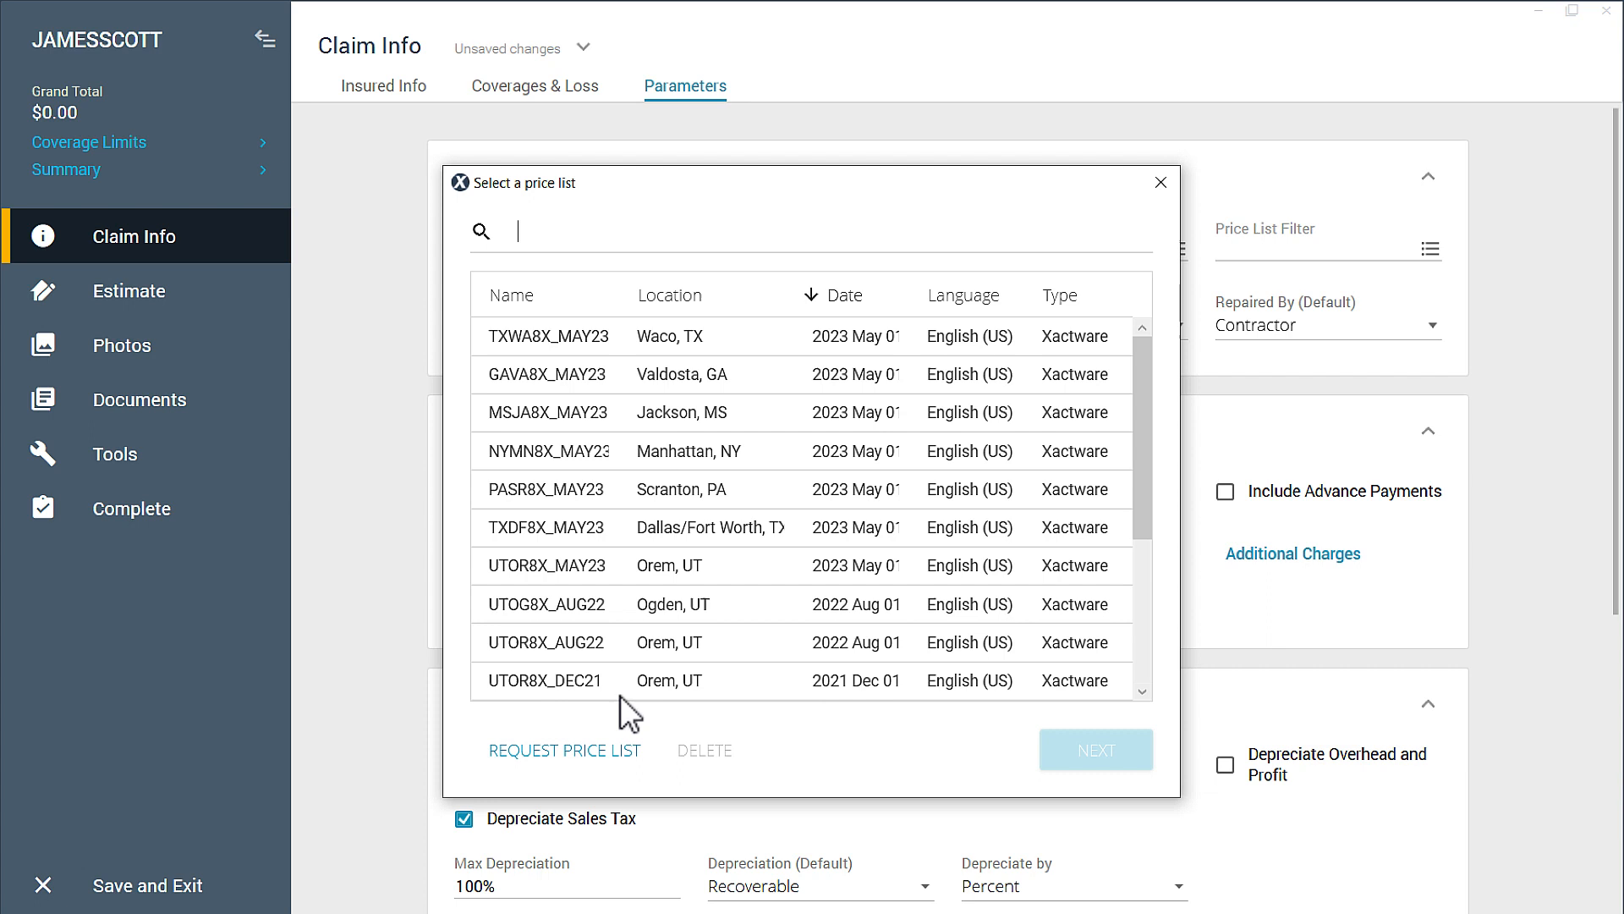
click(565, 749)
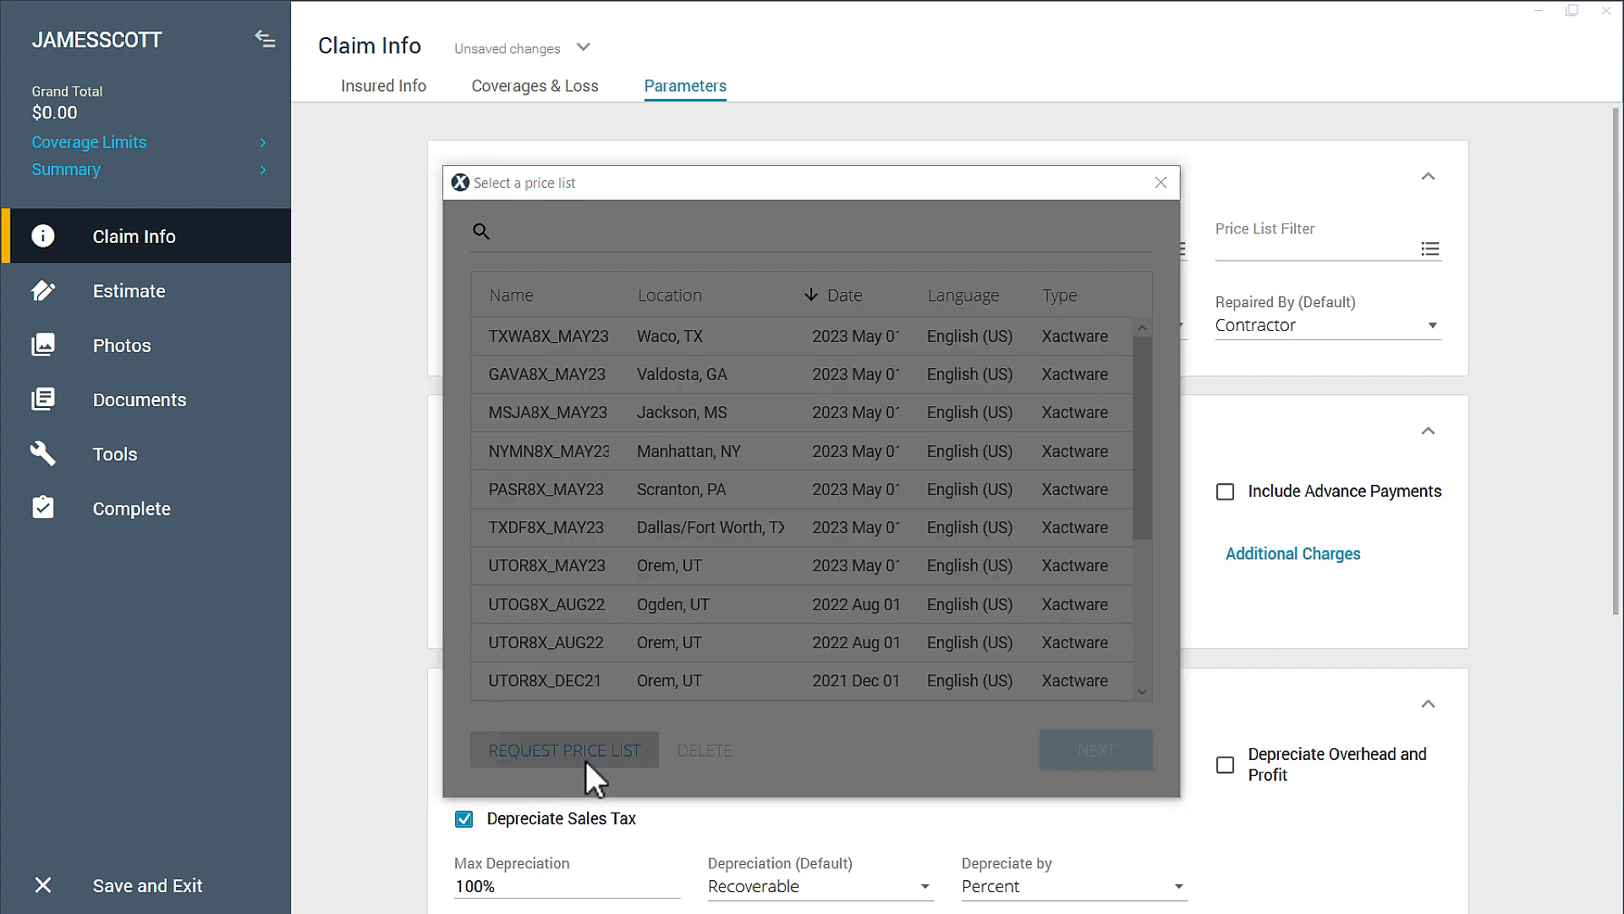
click(565, 748)
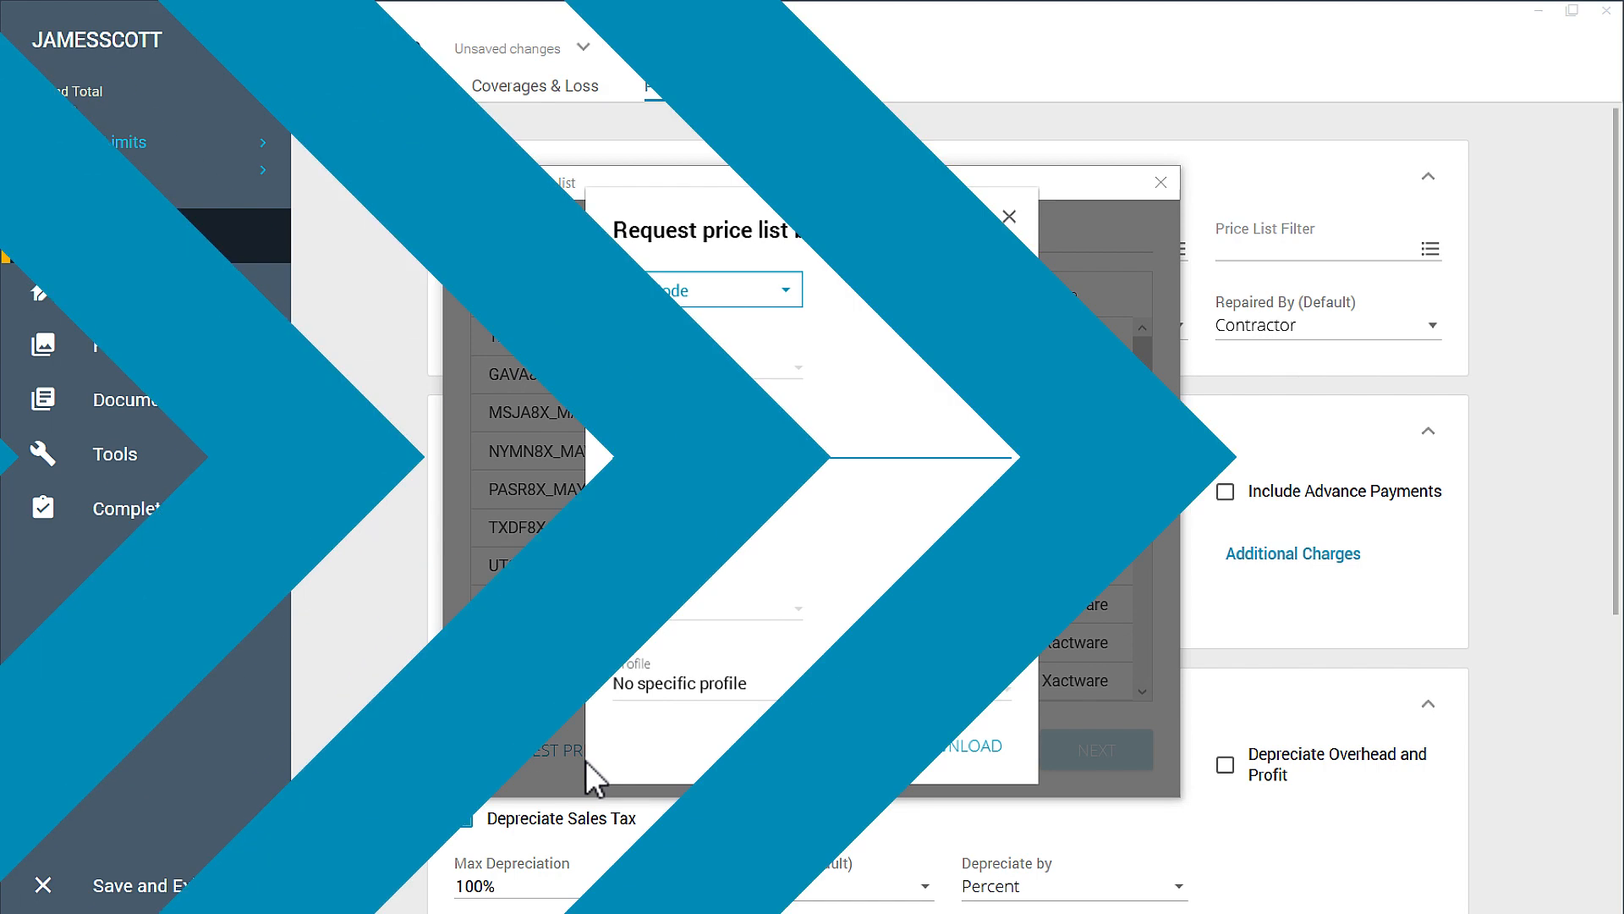
Request price lists by City with state Texas, leaving the city blank
click(707, 289)
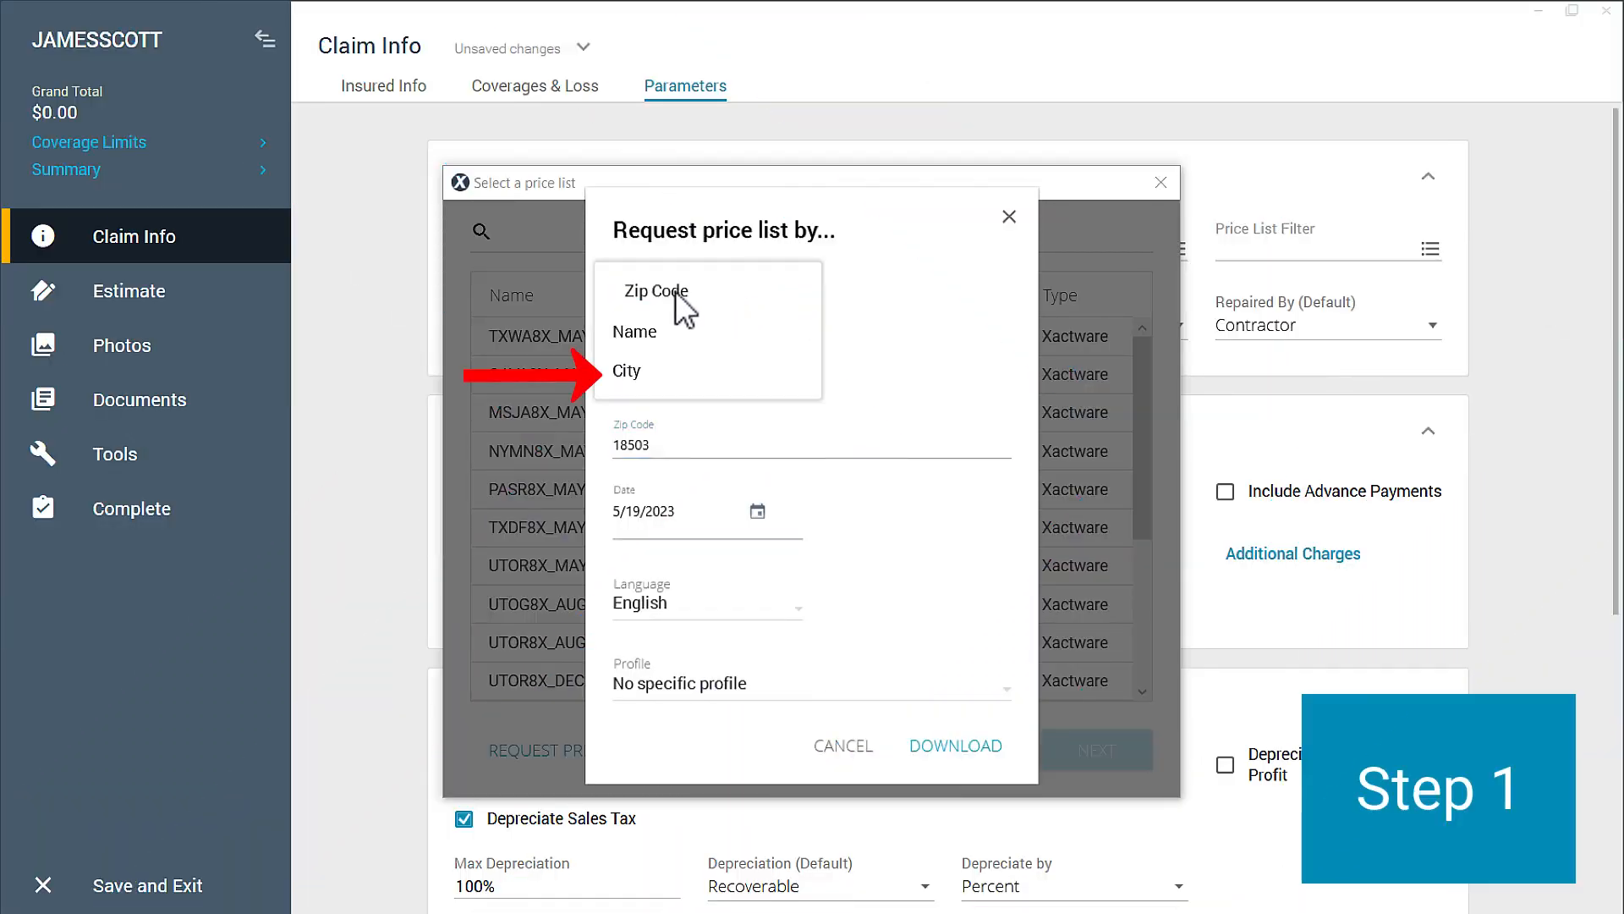
mouse_move(673, 376)
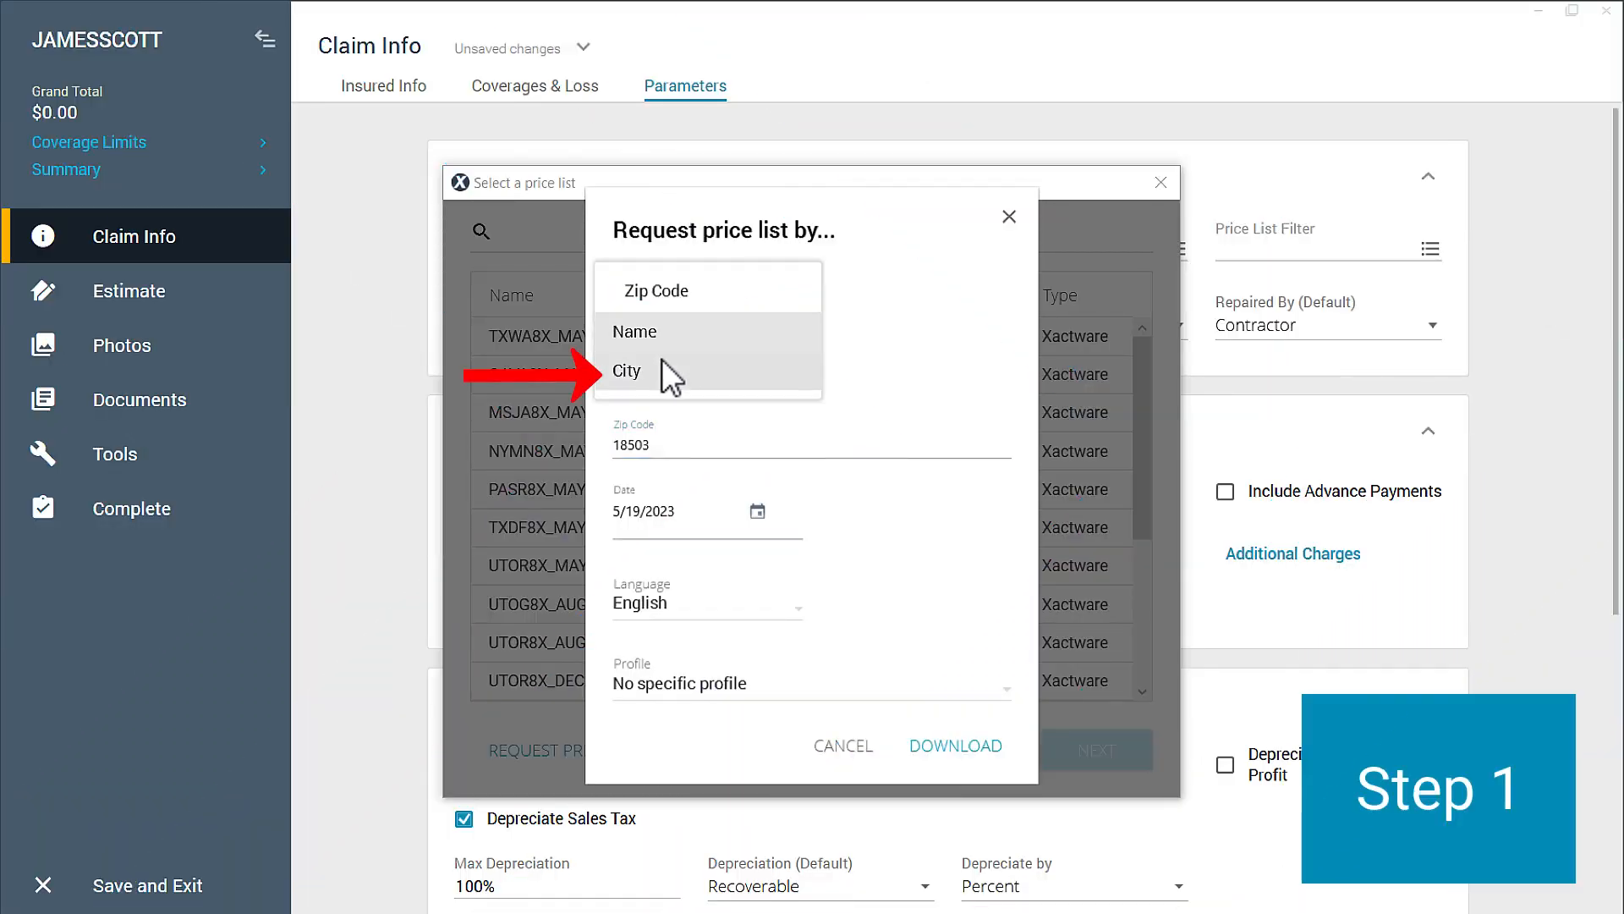
click(625, 370)
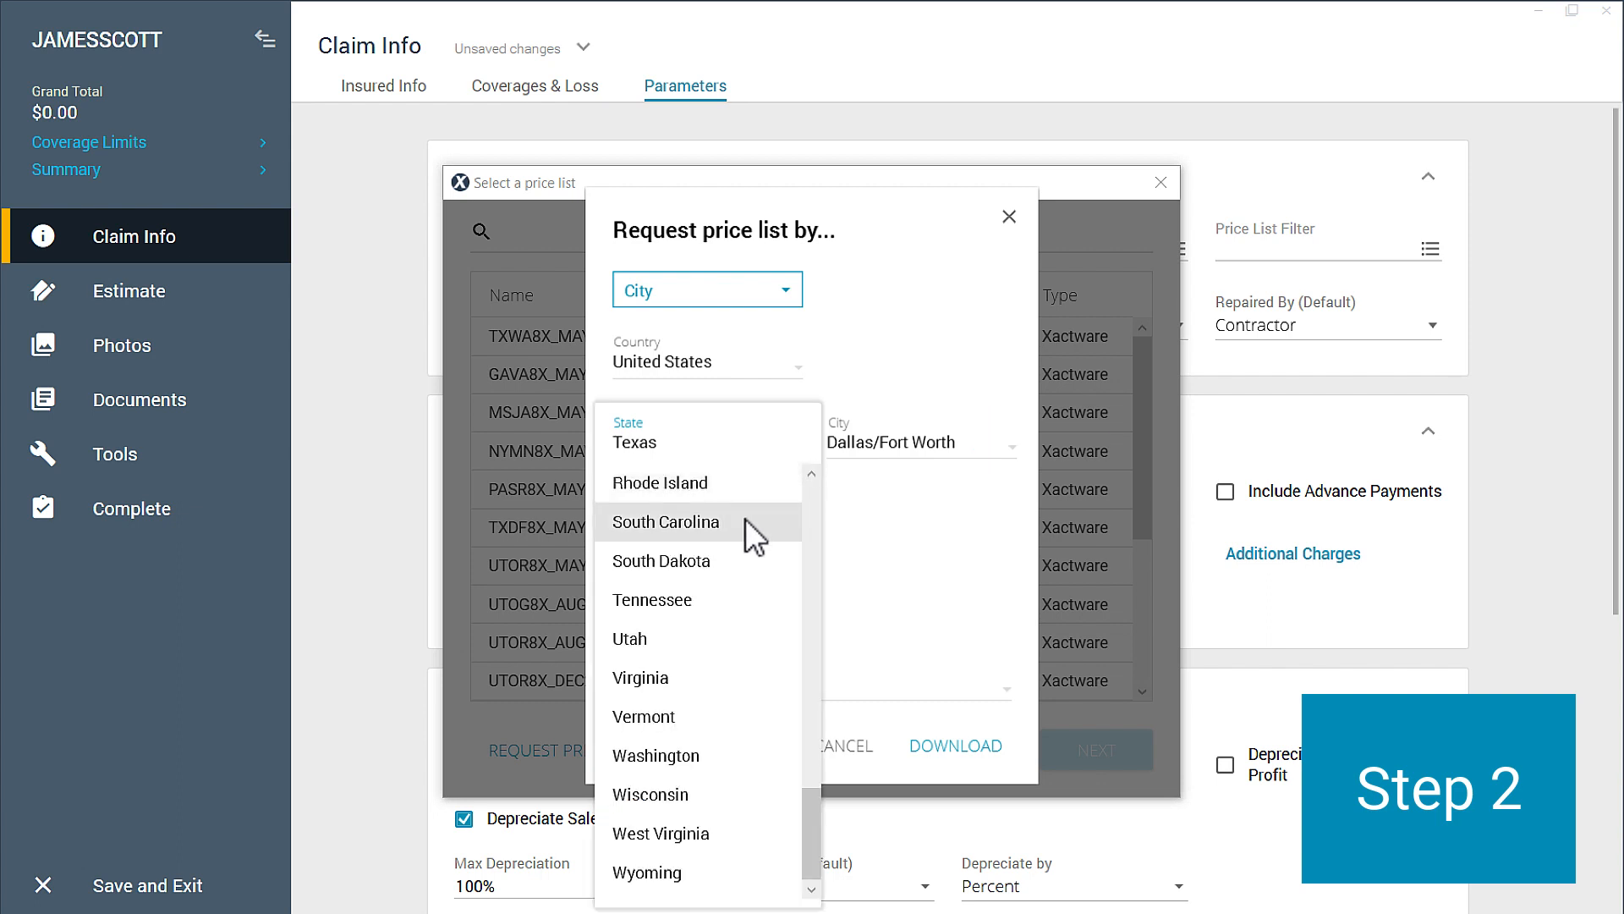
click(666, 521)
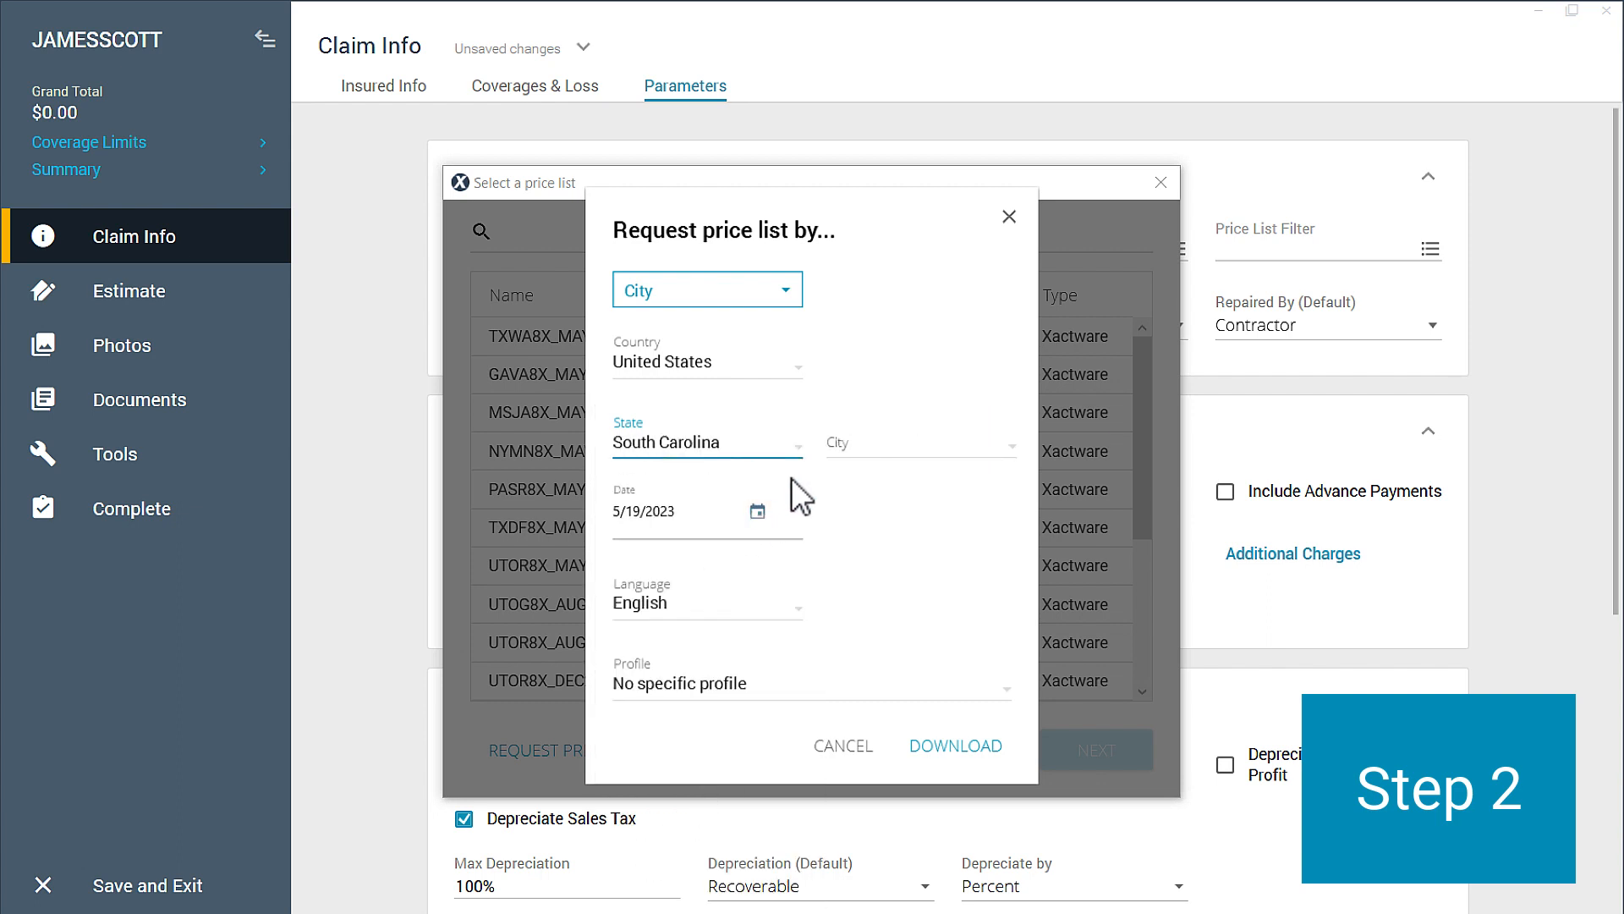
click(707, 443)
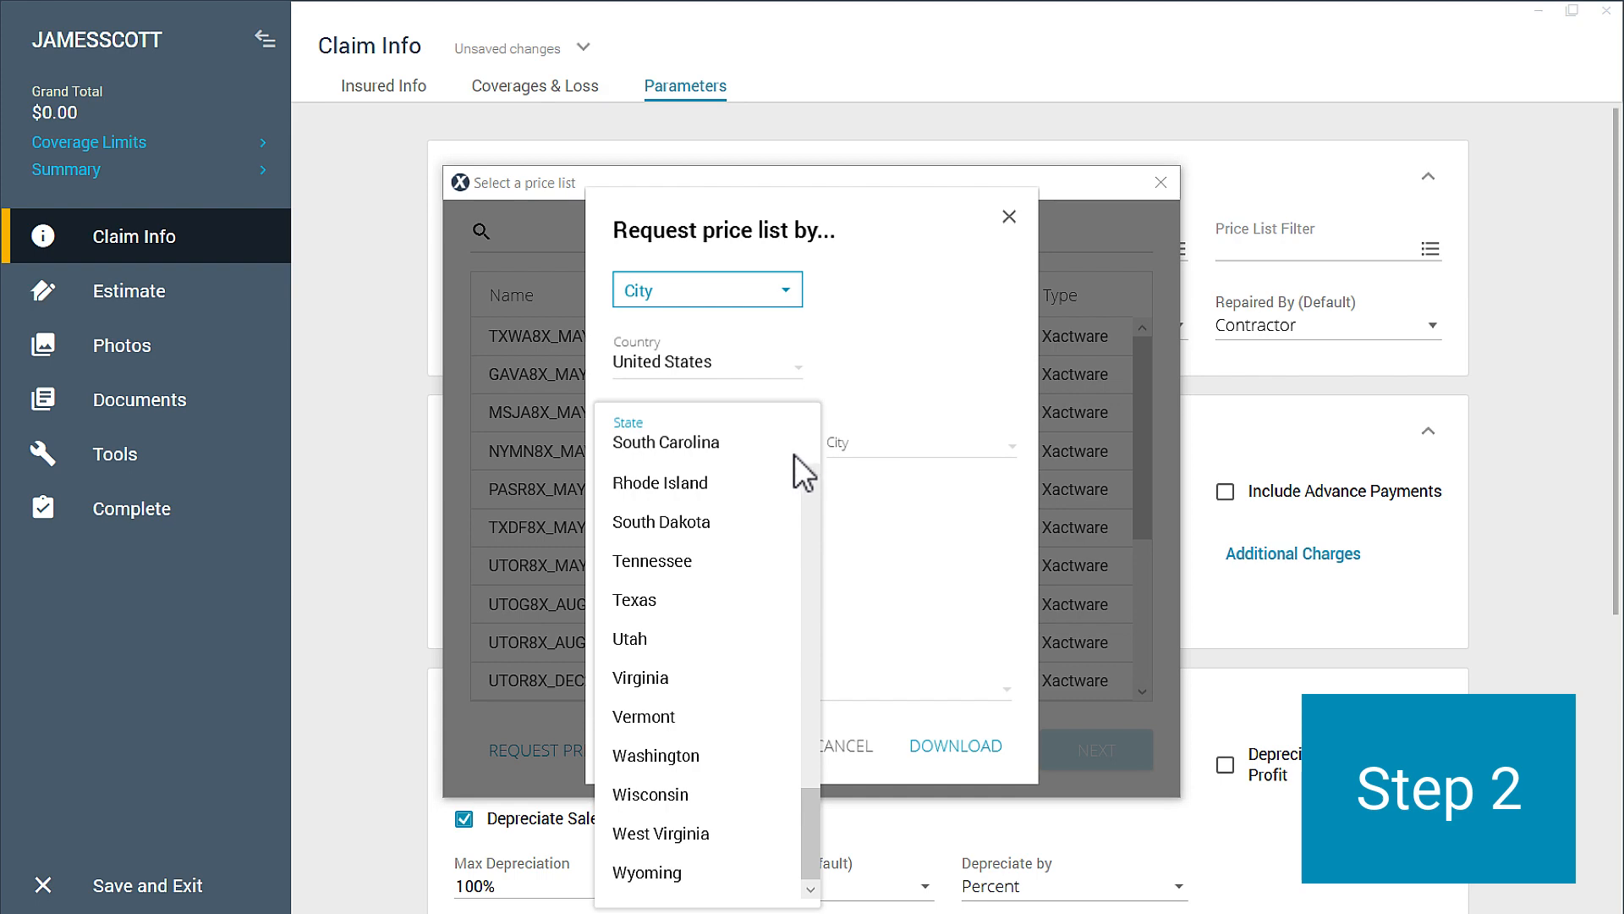
click(632, 599)
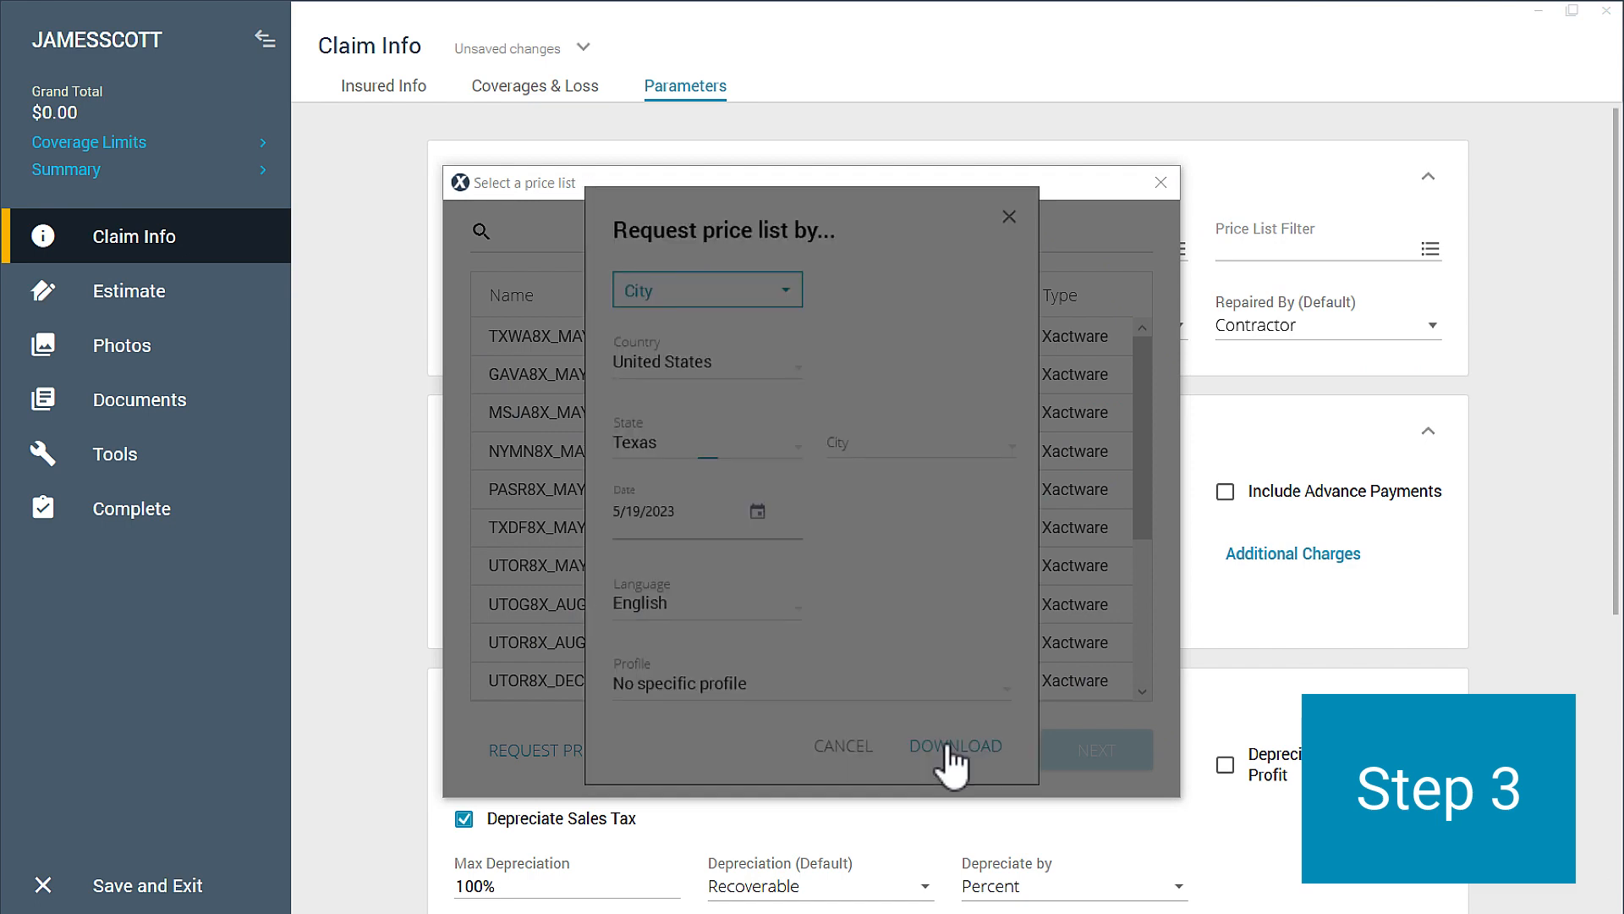
Download all 24 Texas city price lists and apply TXHO8X_MAY23 to the claim
click(955, 745)
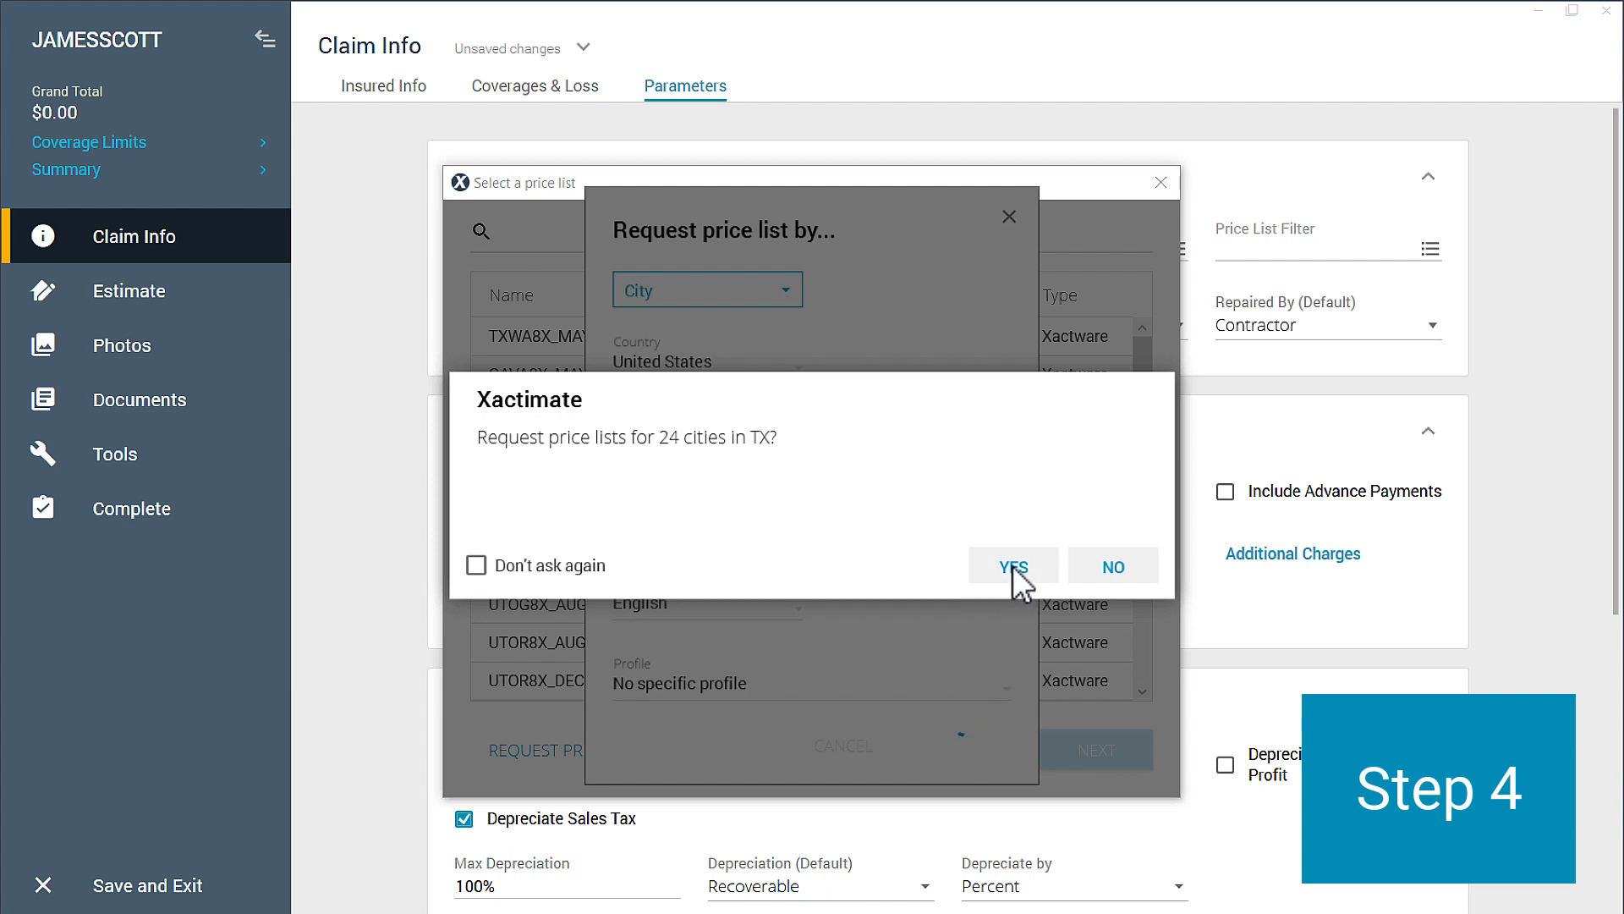
click(1012, 566)
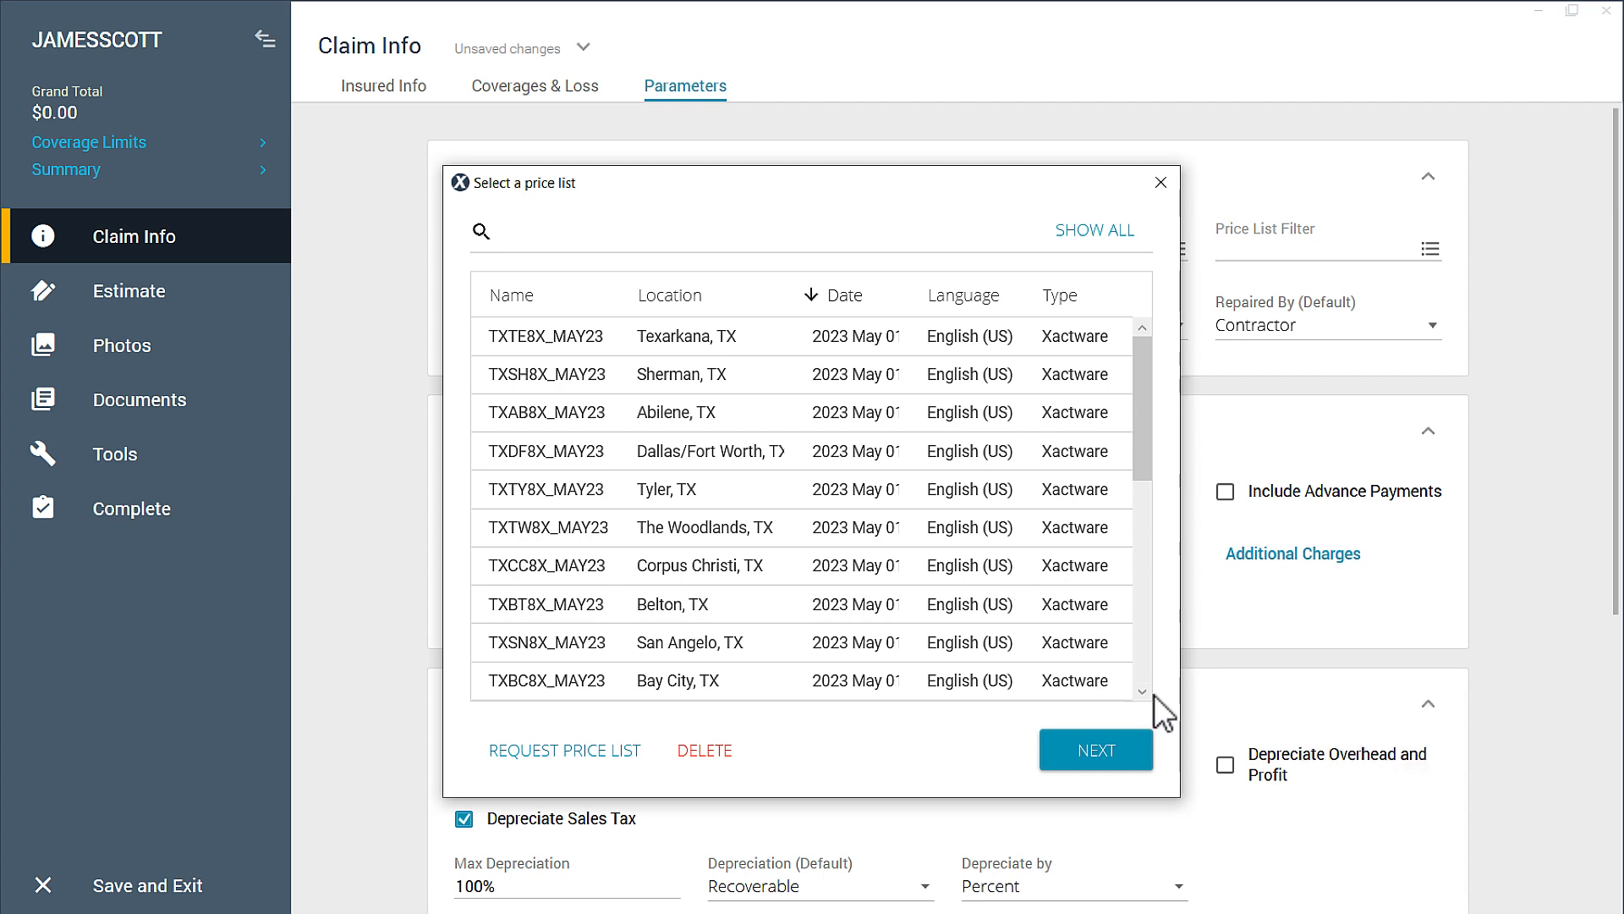
click(1094, 750)
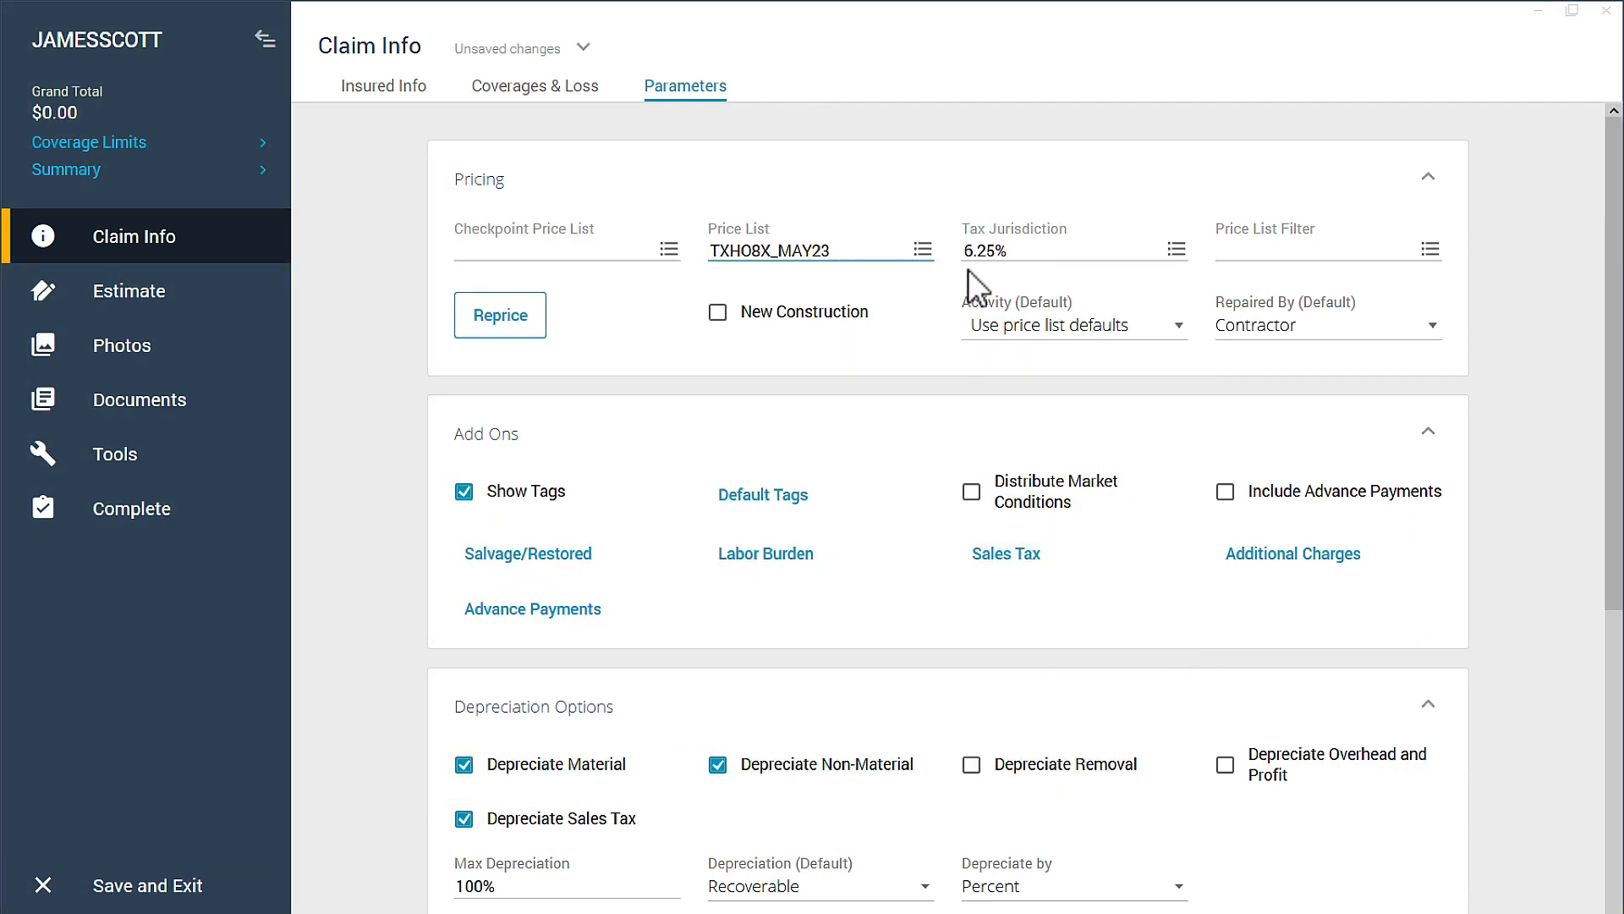
mouse_move(923, 250)
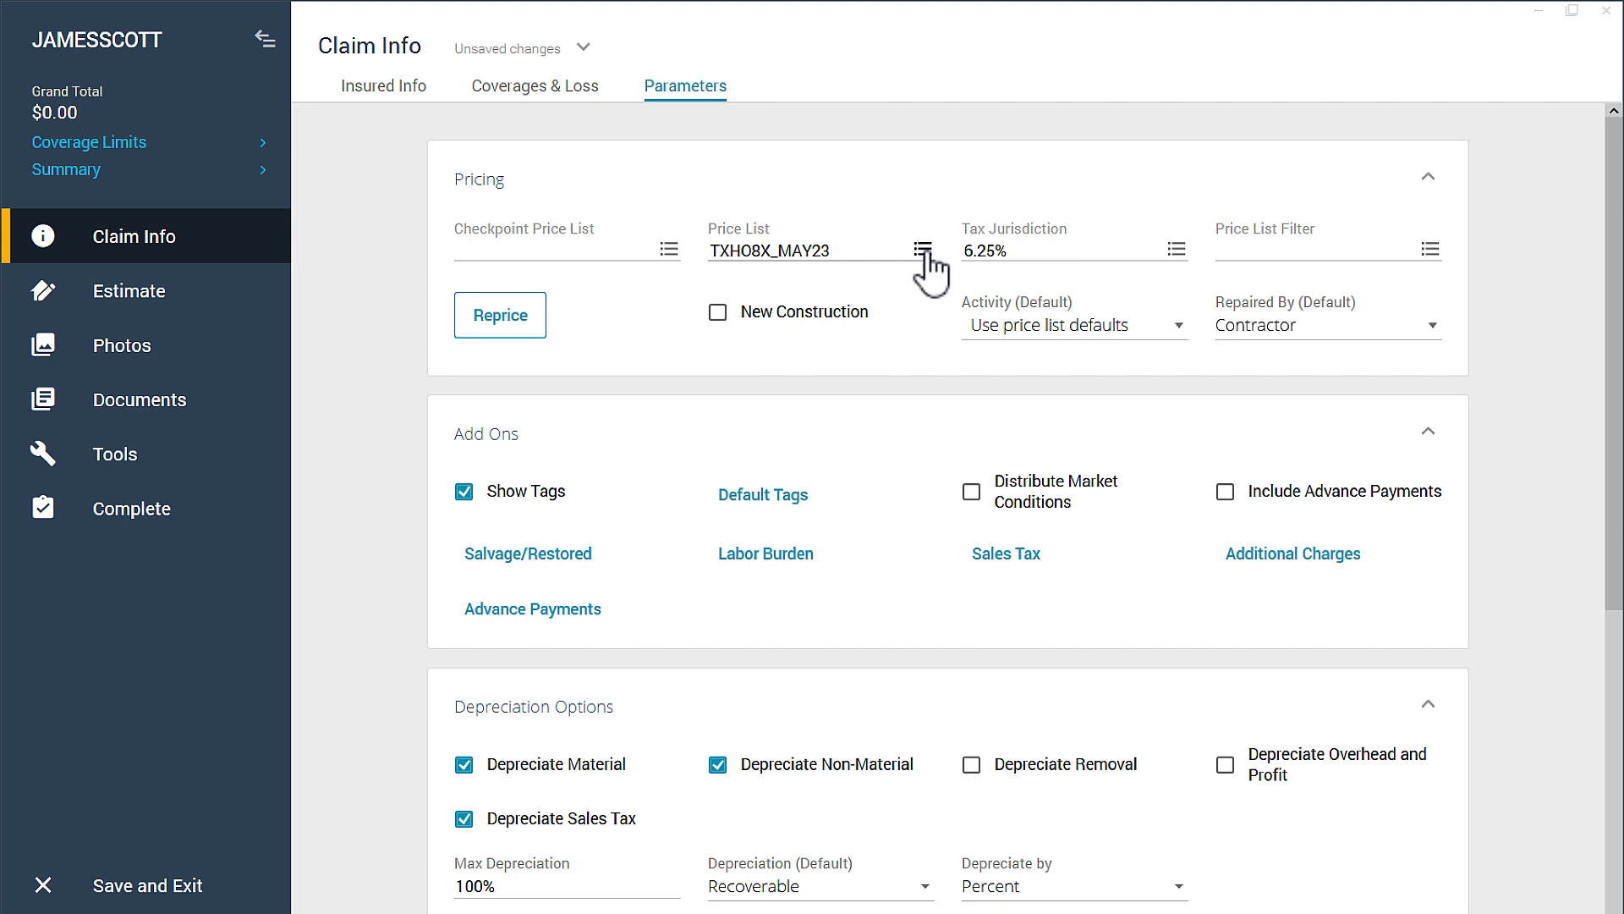
Reopen the price list window to view downloaded Texas cities like Lubbock and Waco
click(921, 249)
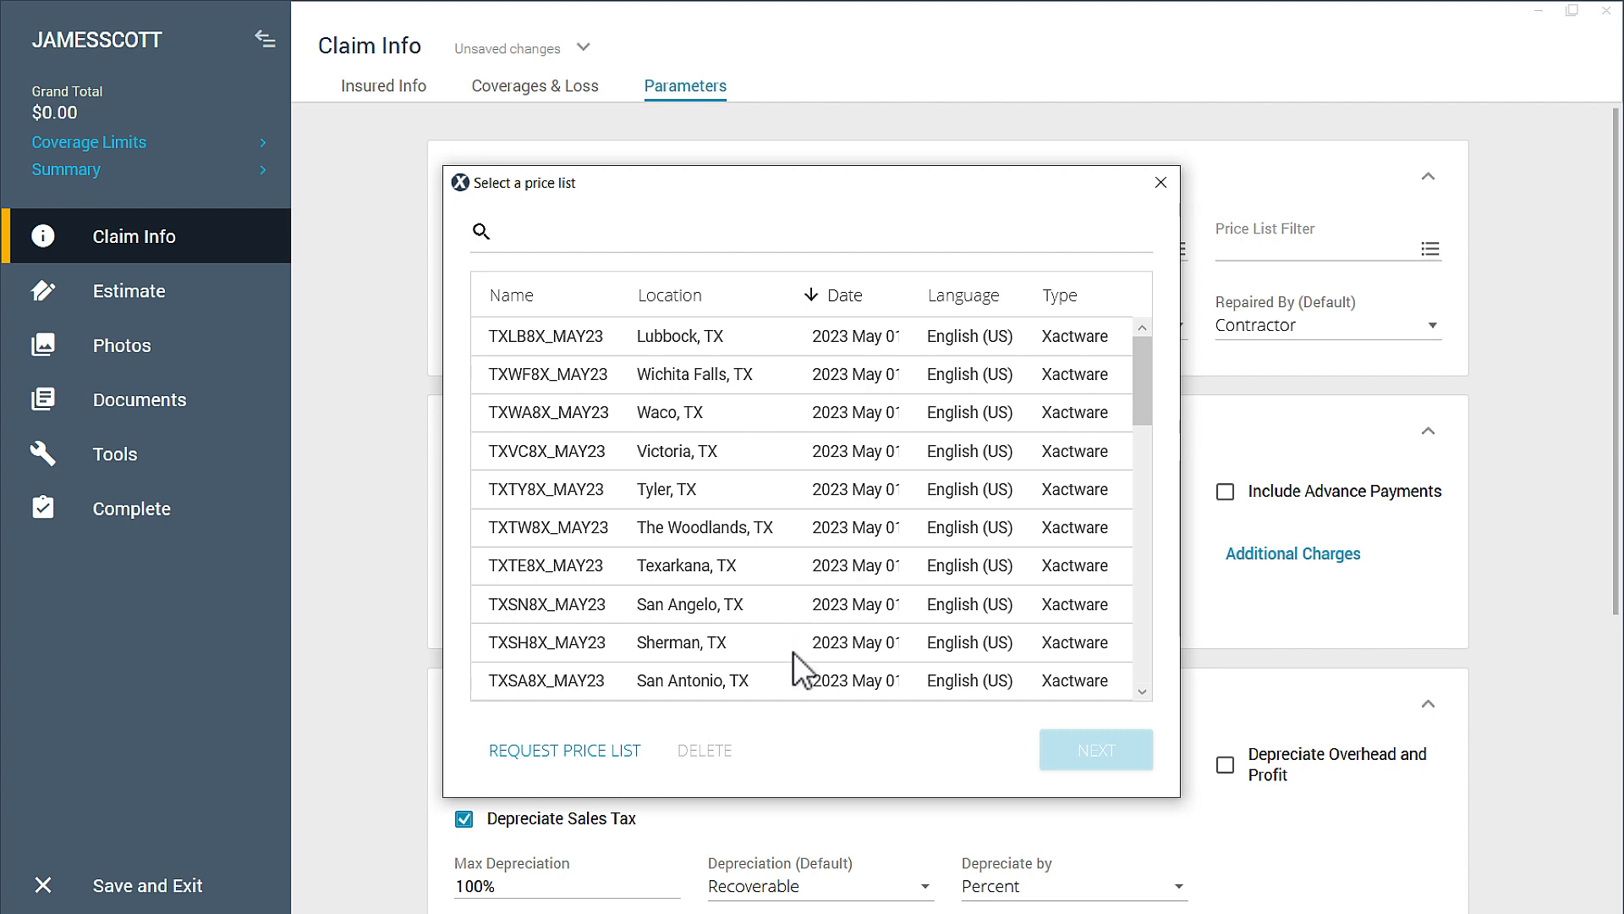
mouse_move(803, 674)
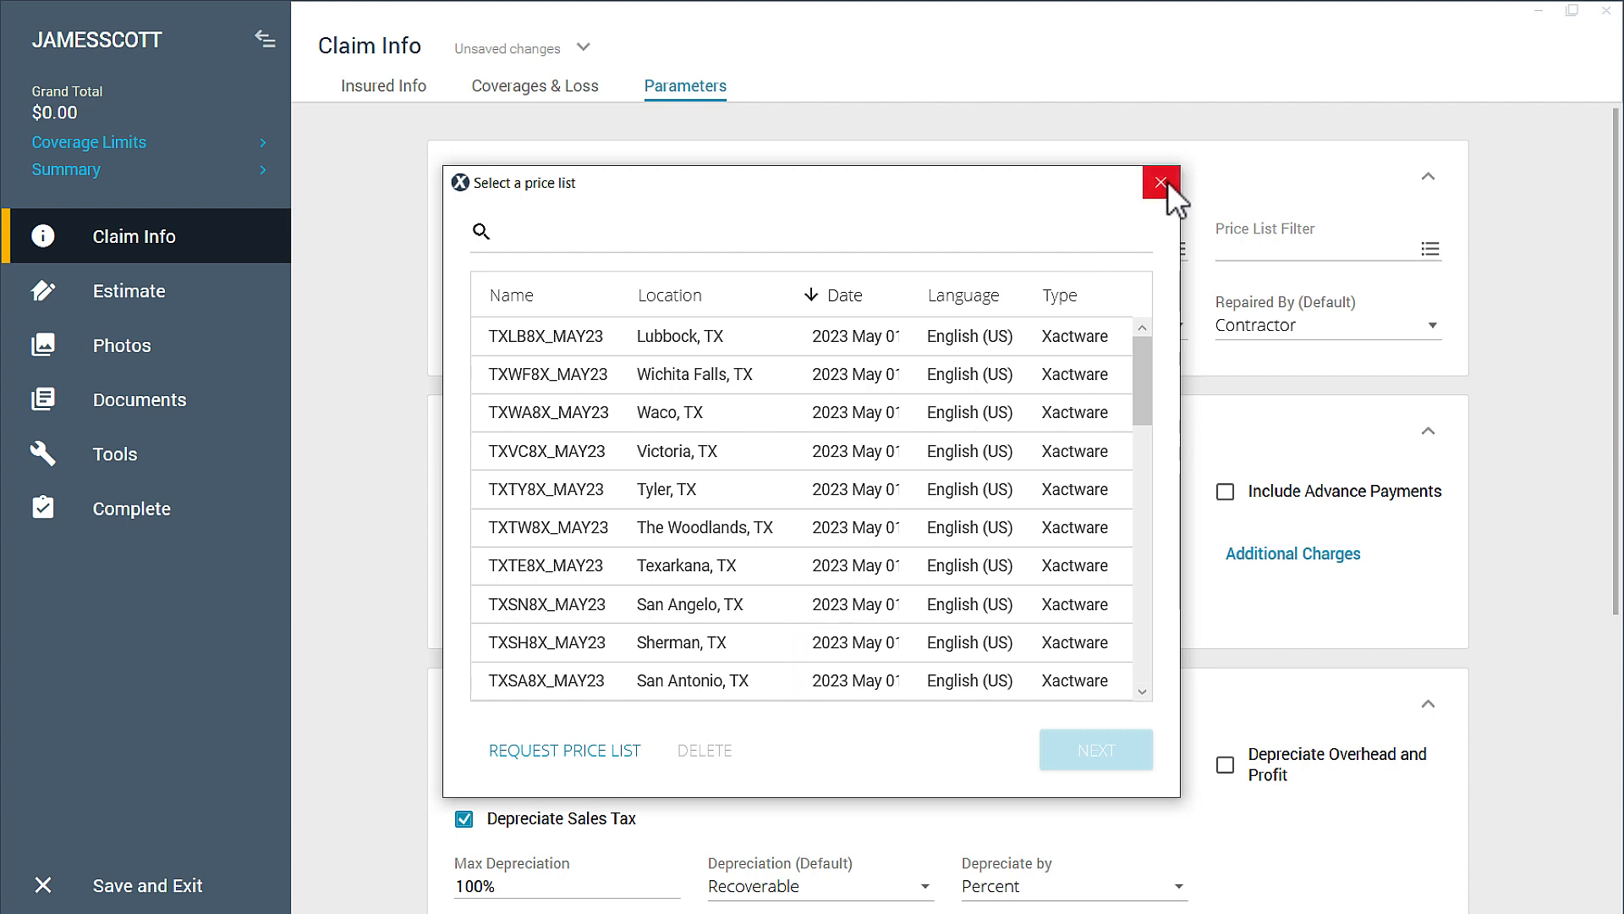
click(1160, 180)
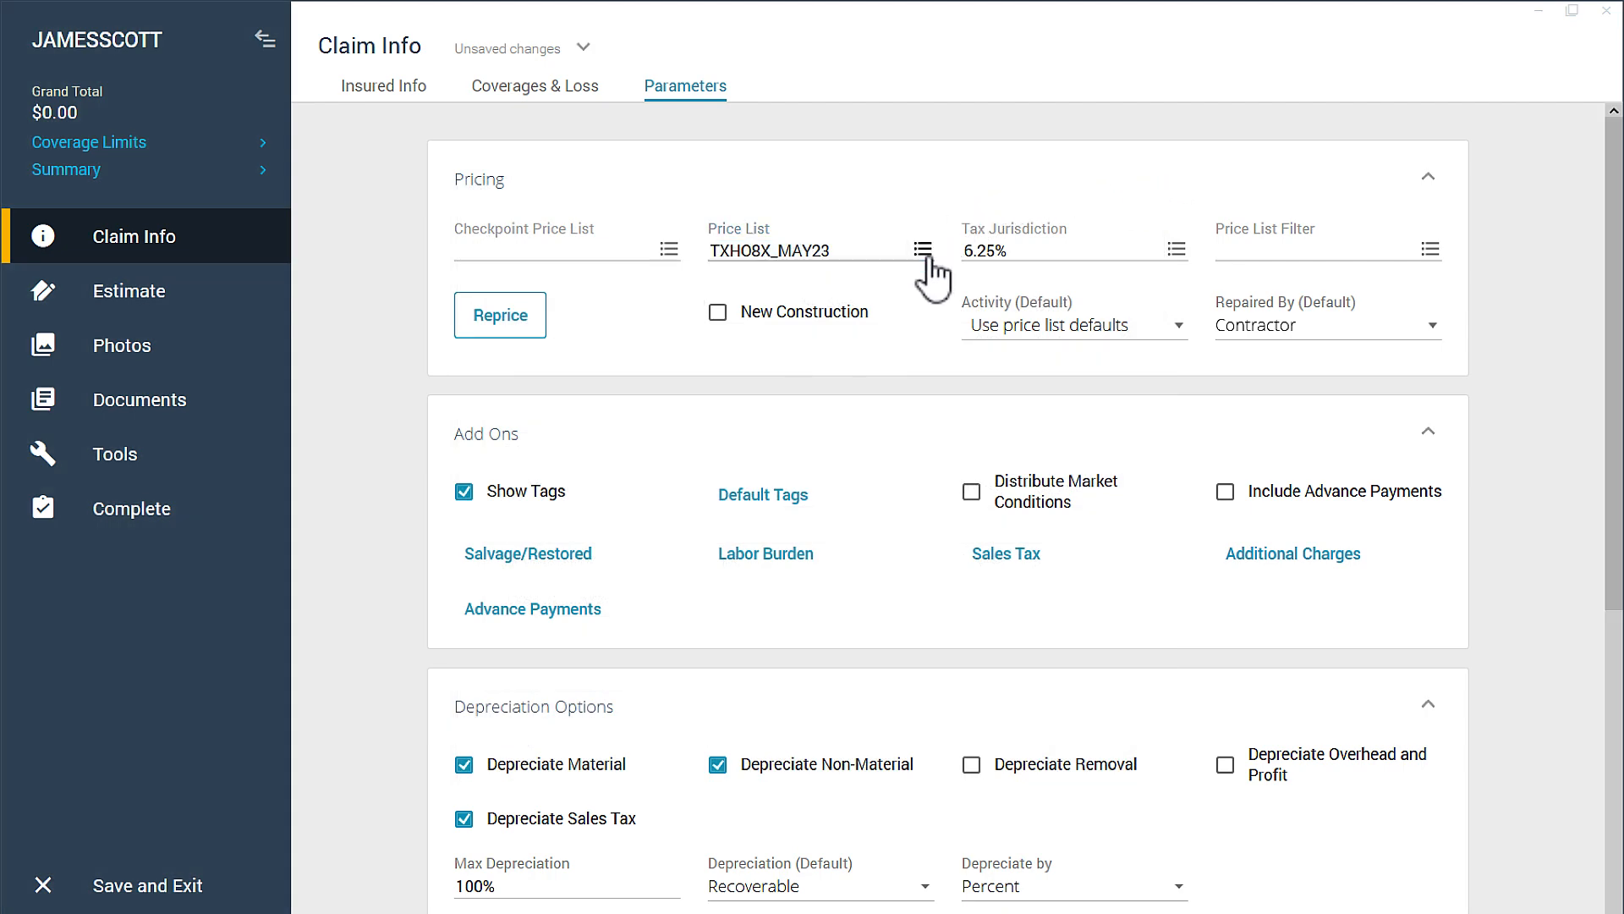
click(922, 249)
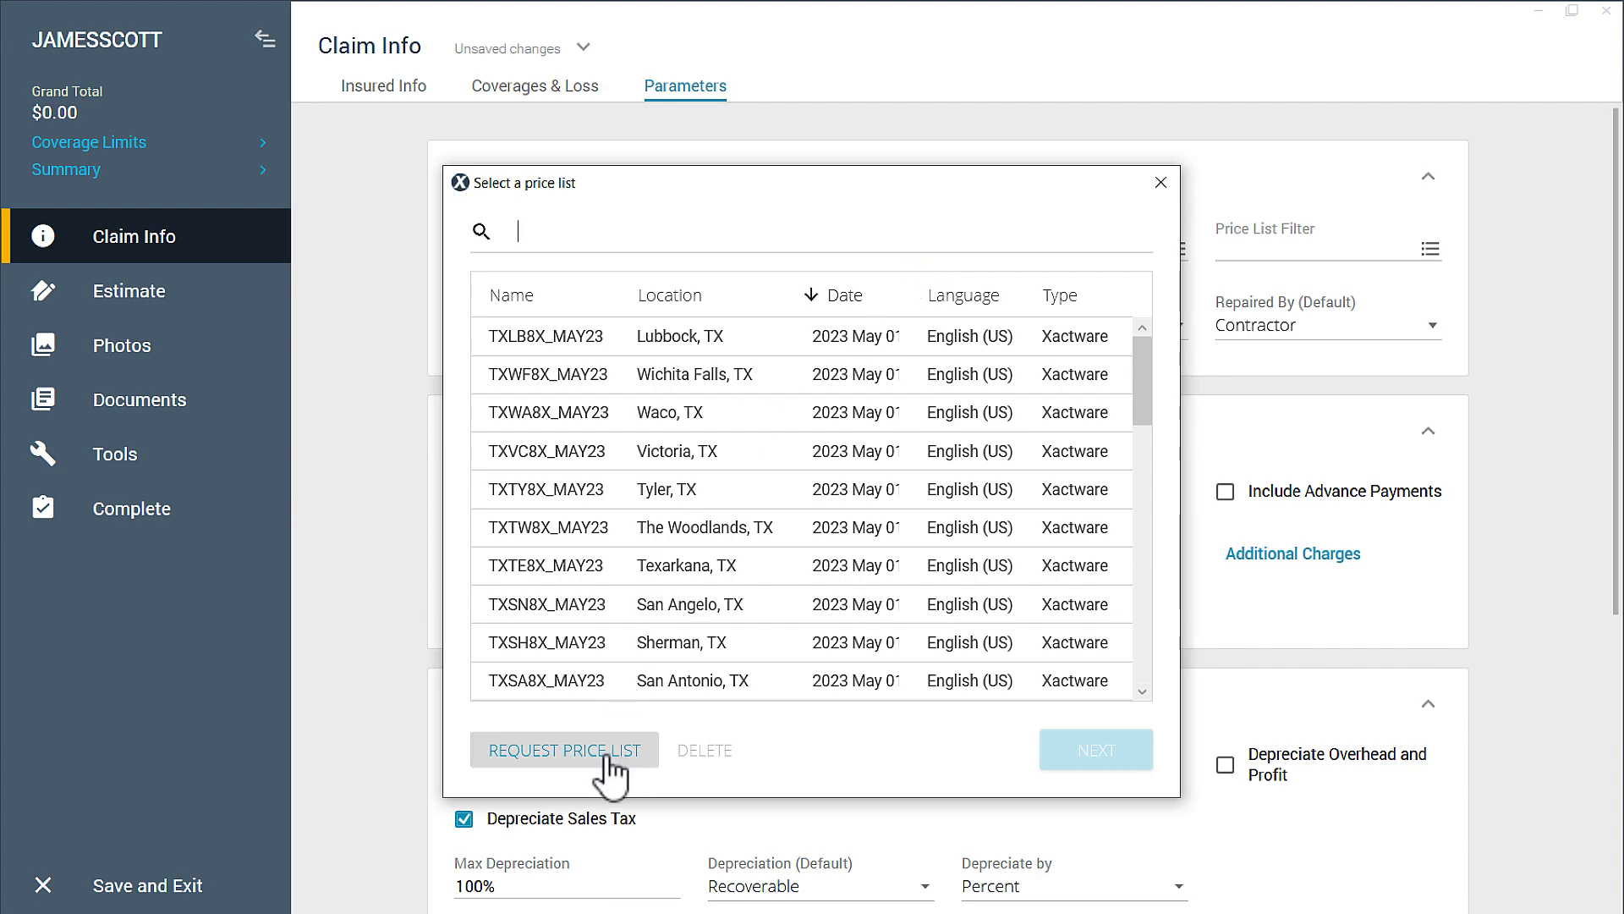
Download price lists for zip codes 39562, 36616 and 32577, applying FLPE8X_MAY23
click(565, 748)
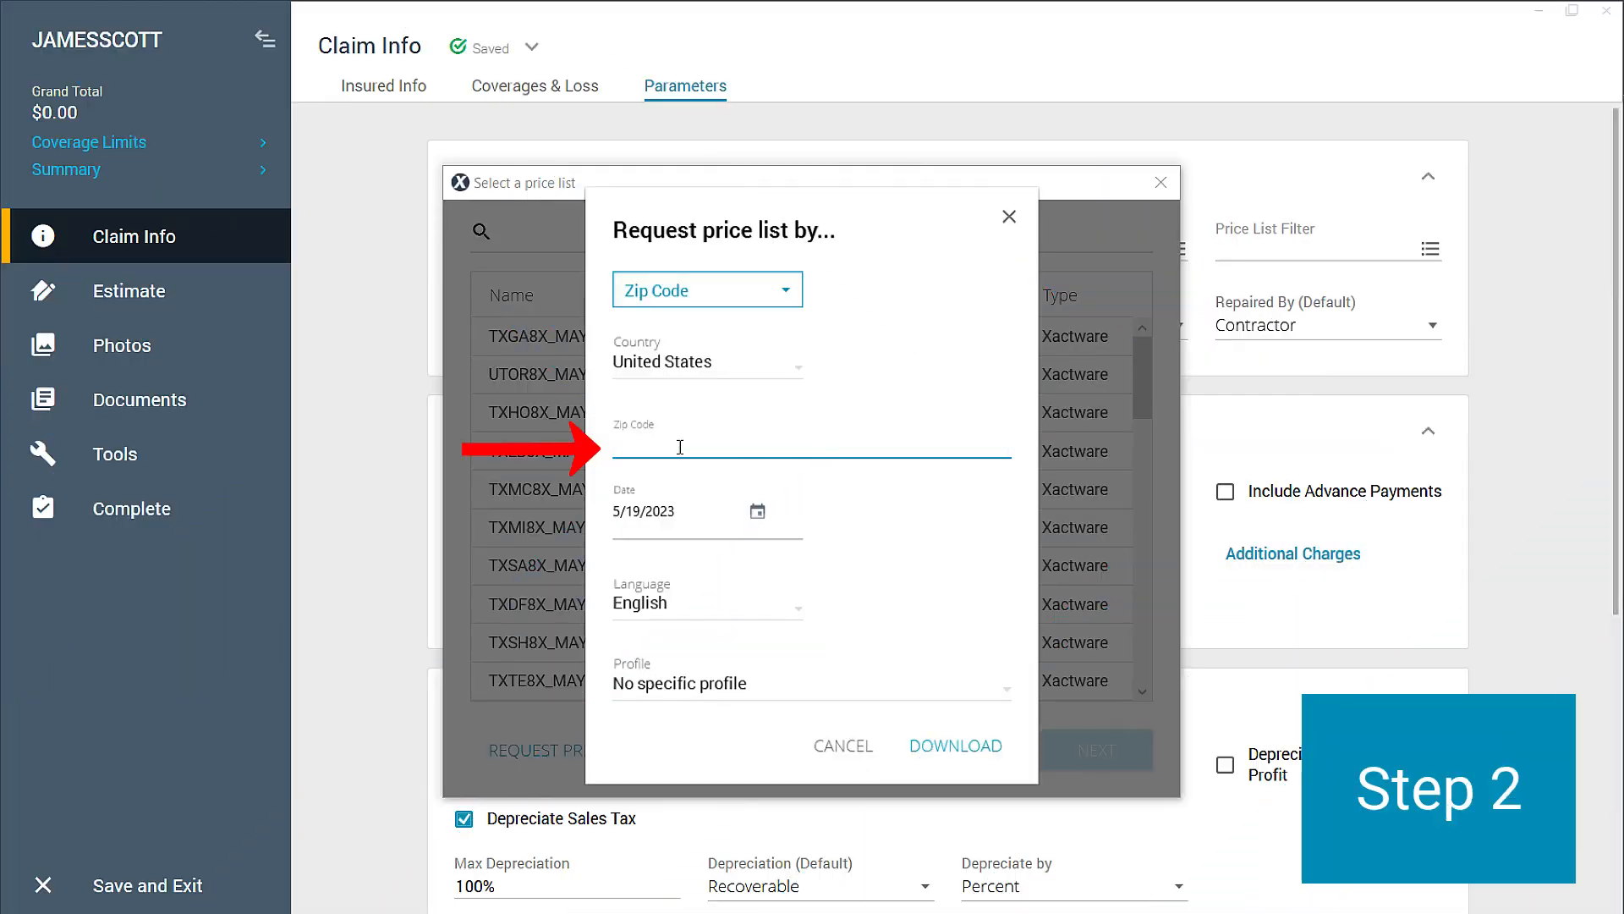
text(39562, 36616, 32577)
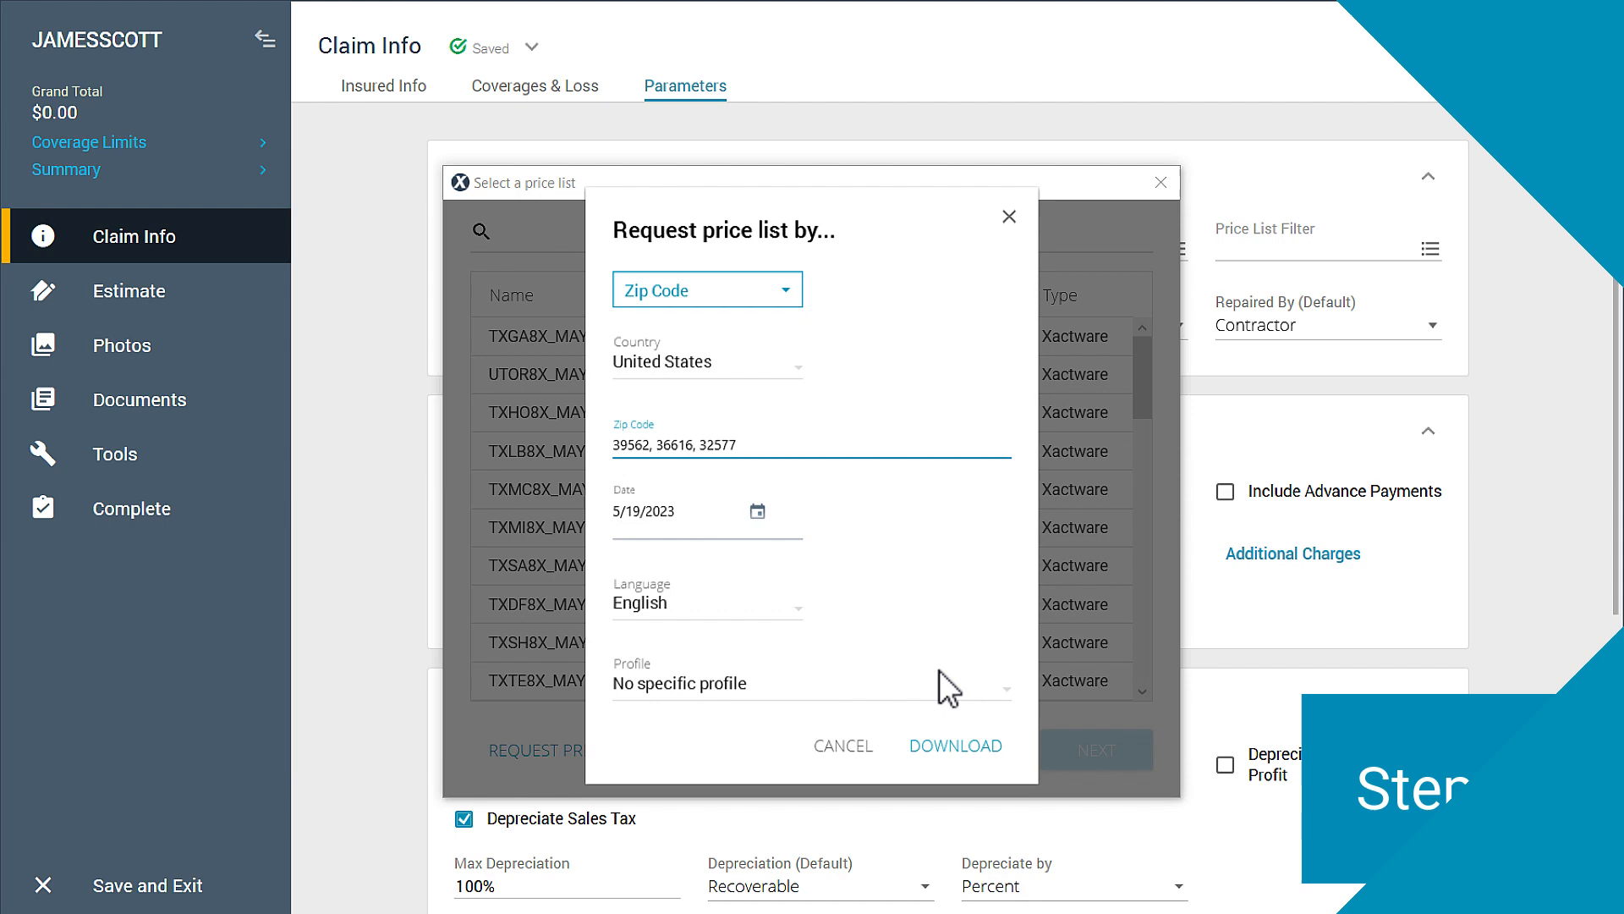
click(955, 745)
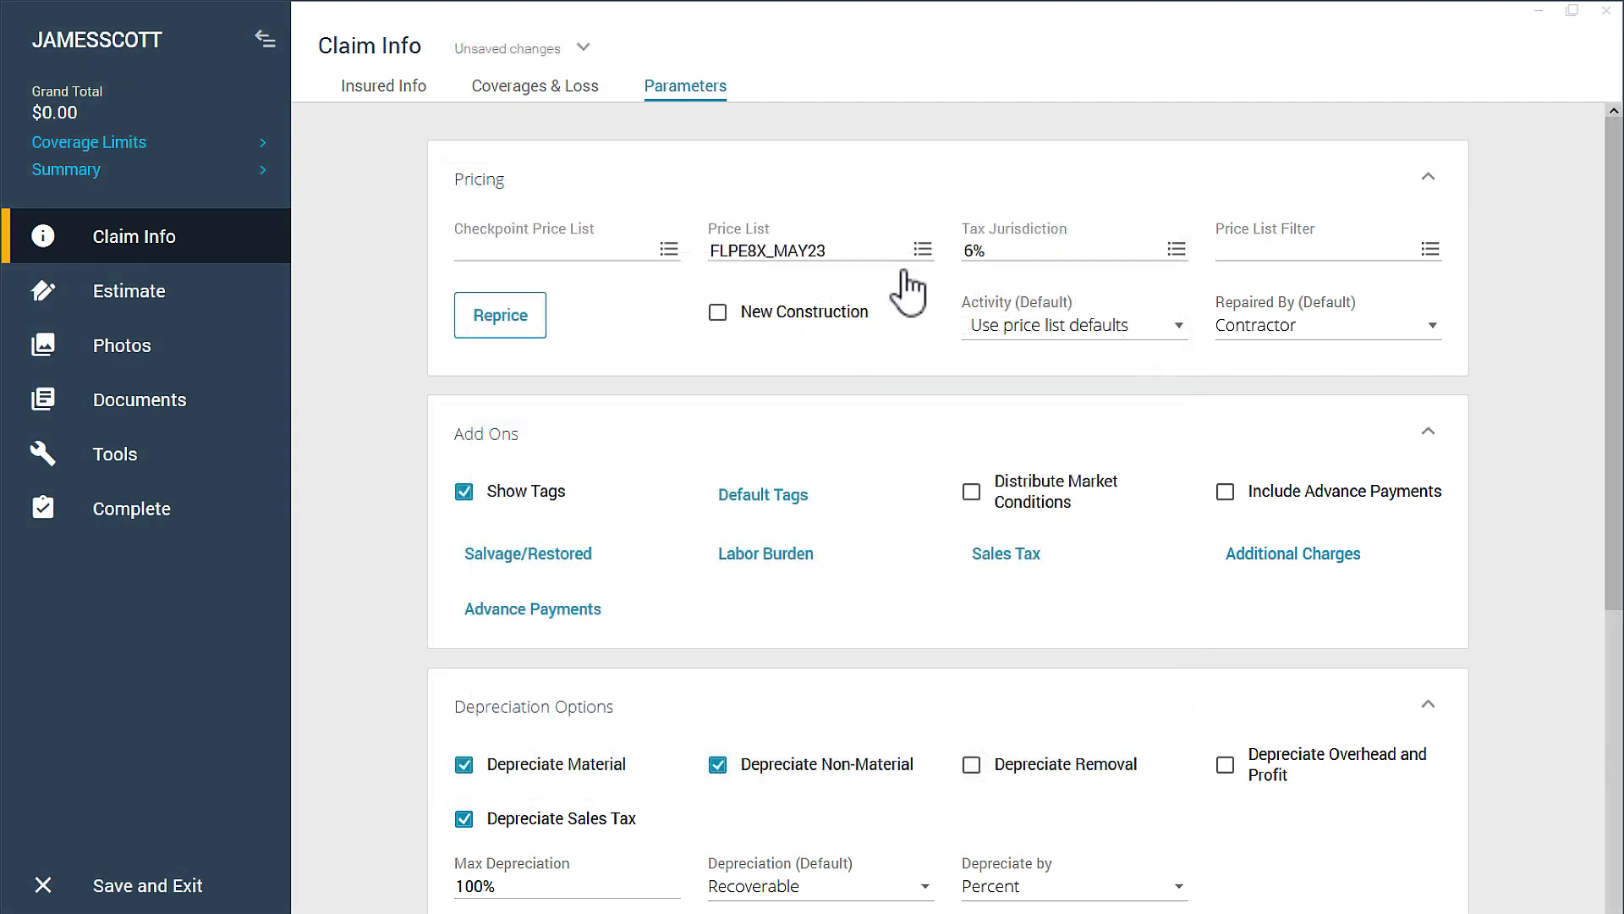
click(922, 249)
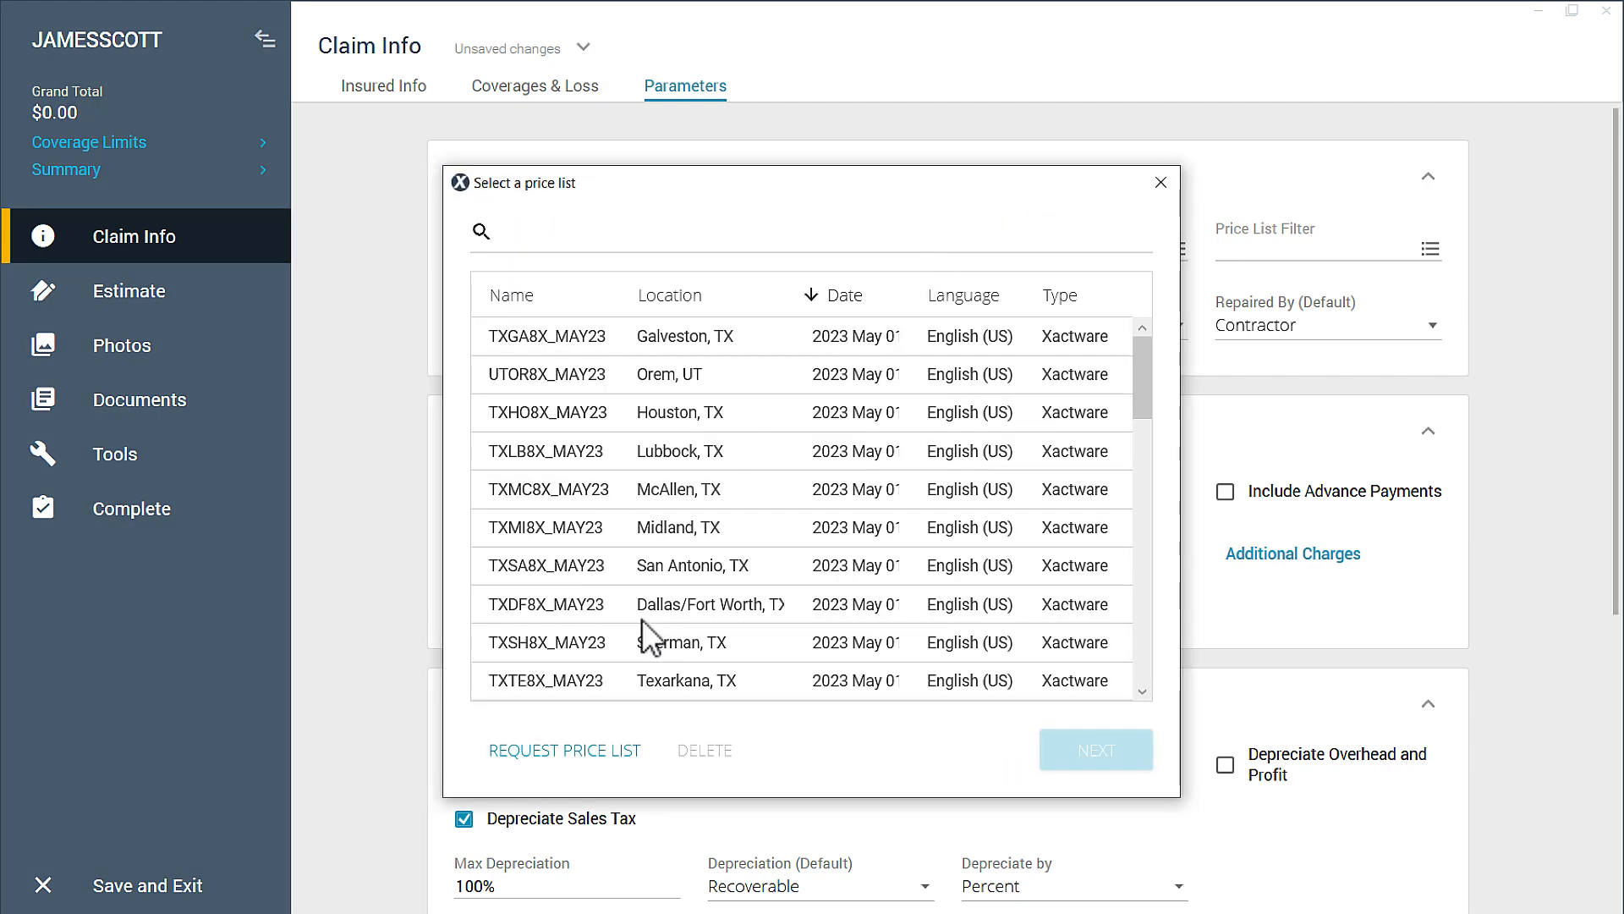
Request price lists by name for GAAH, GASA, GABR and GAVA
click(566, 750)
text(GAAH,)
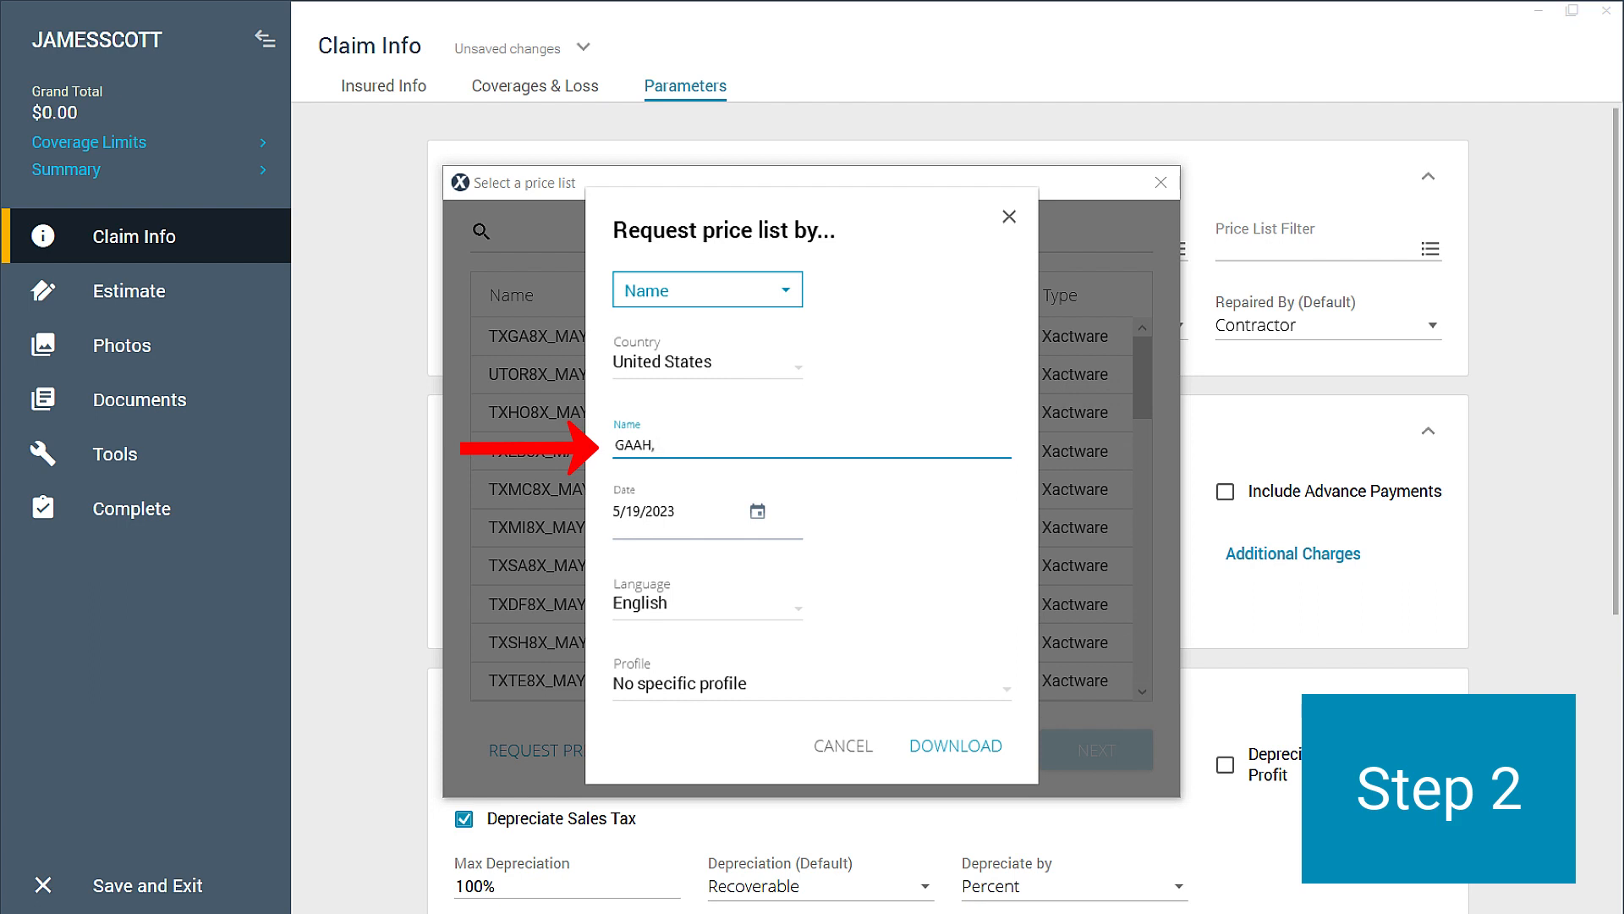
text(GASA, GABR, GAVA)
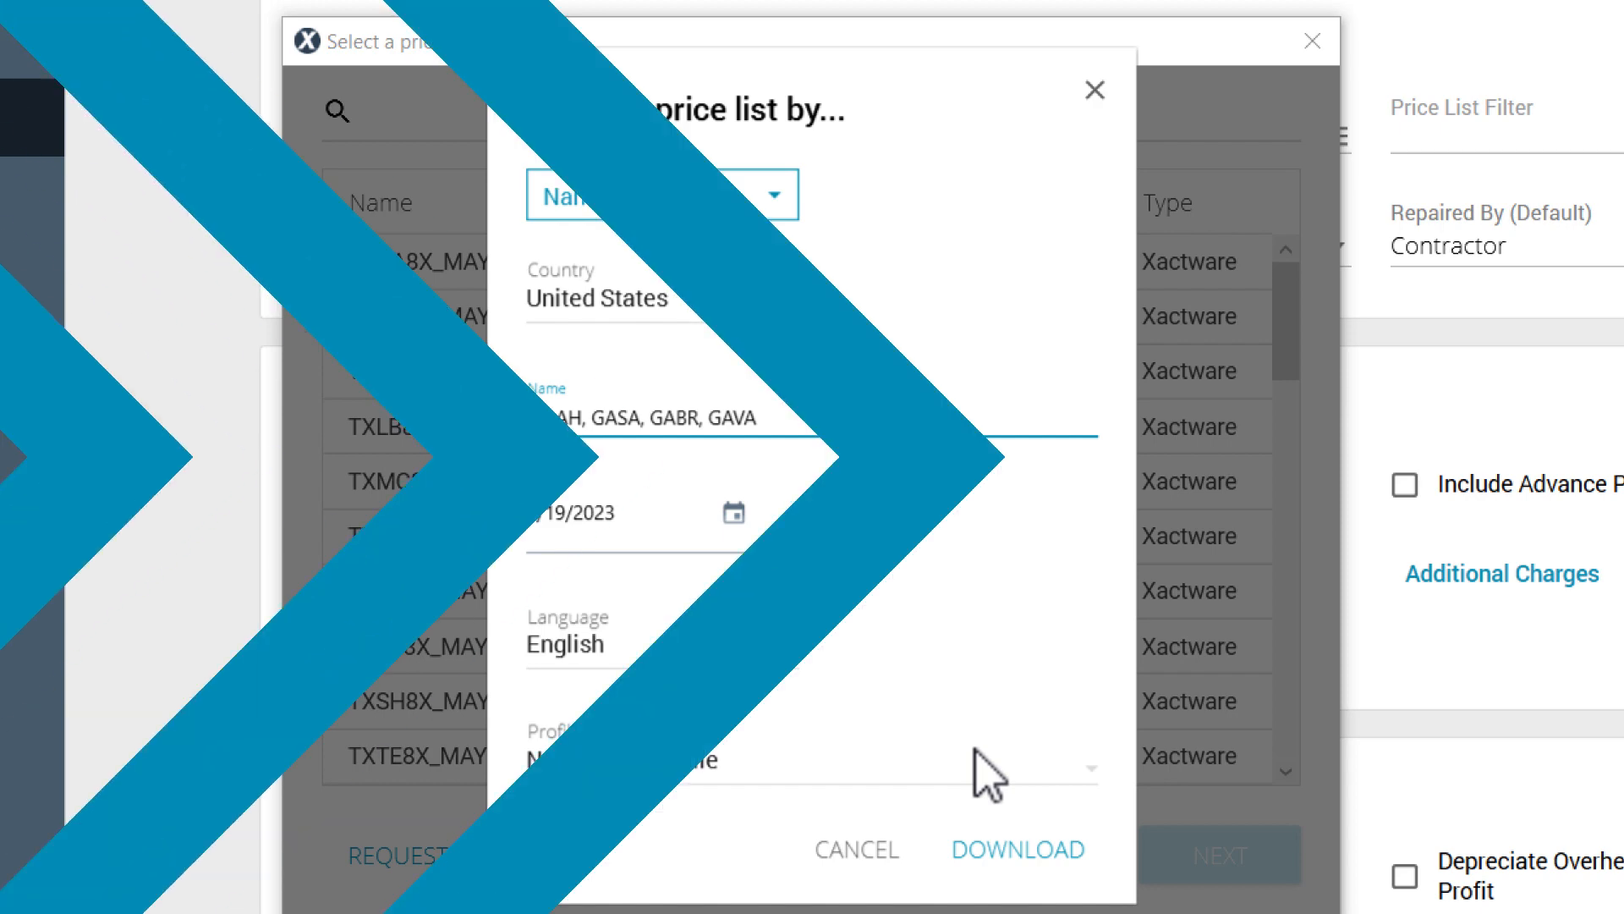
click(1015, 849)
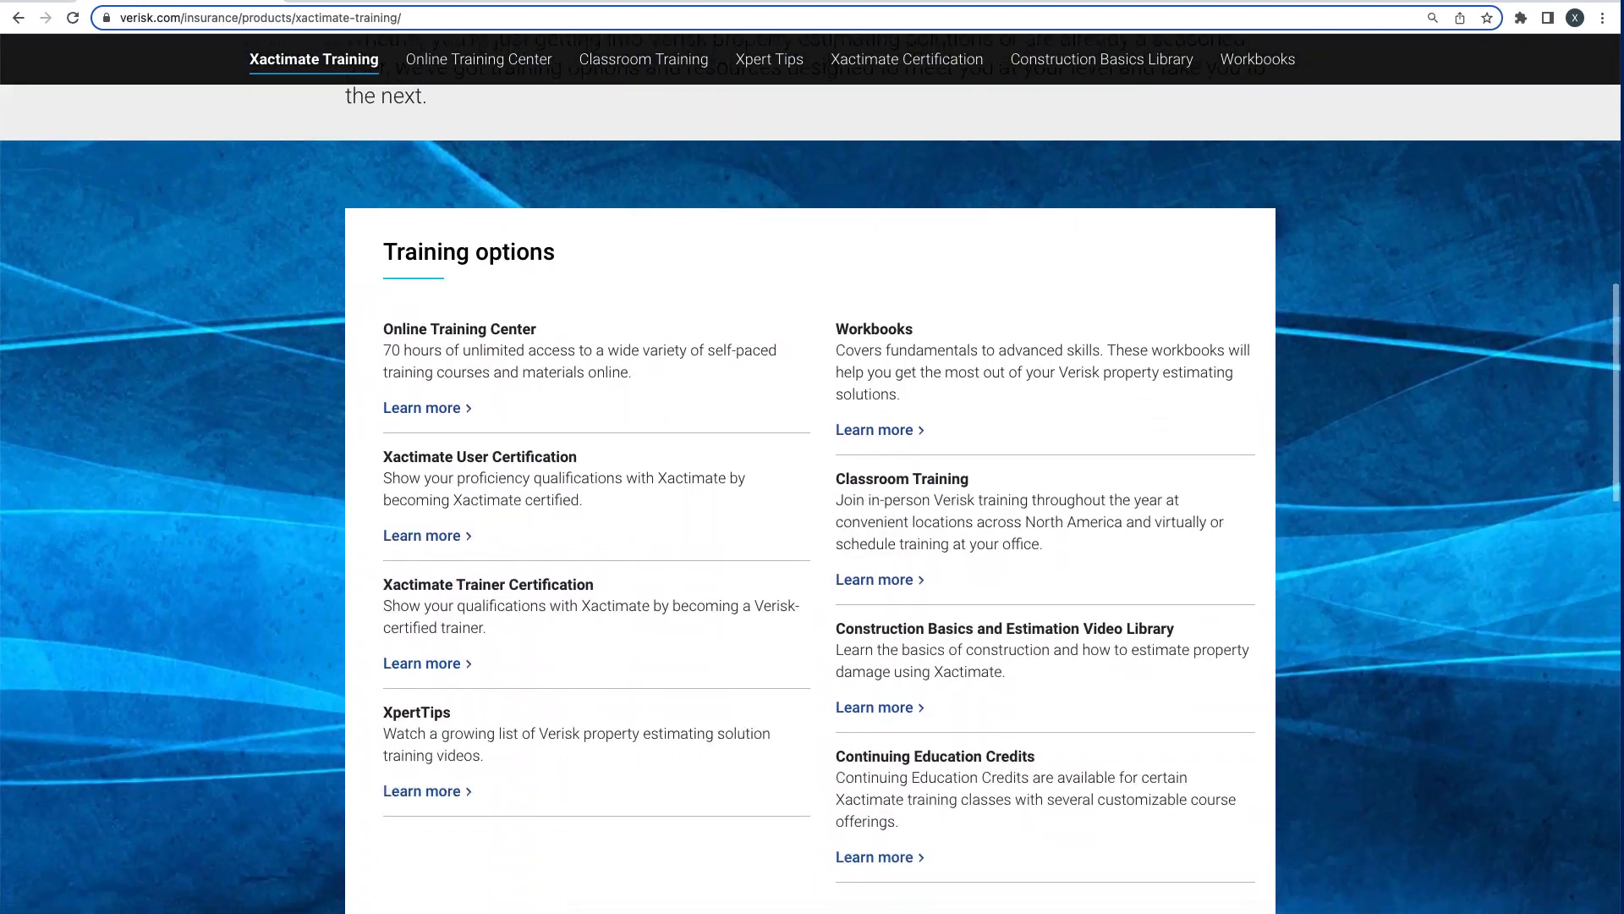
Scroll the Verisk Xactimate Training page to its Training options section
scroll(up, 3)
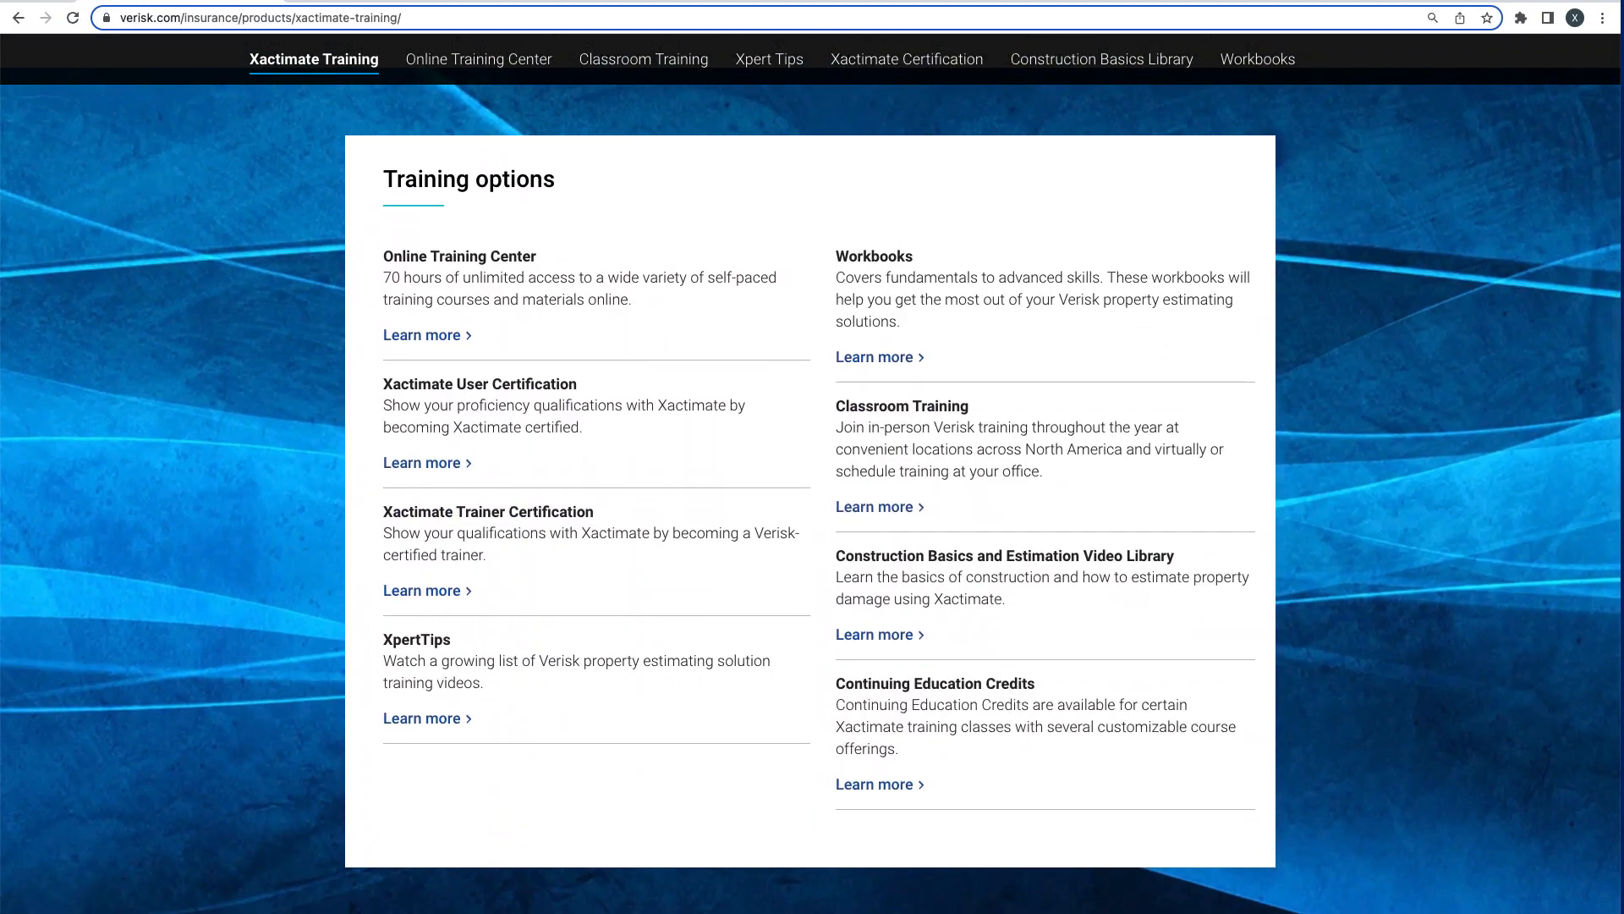